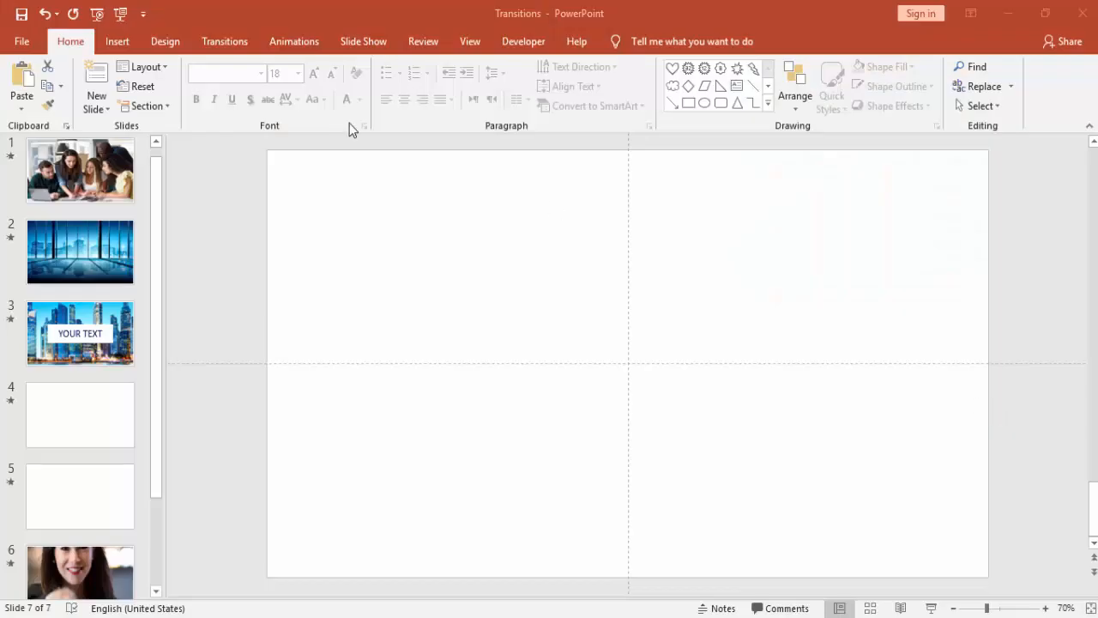
# Draw a rectangle covering all of slide 7 and fill it gold
pyautogui.click(117, 41)
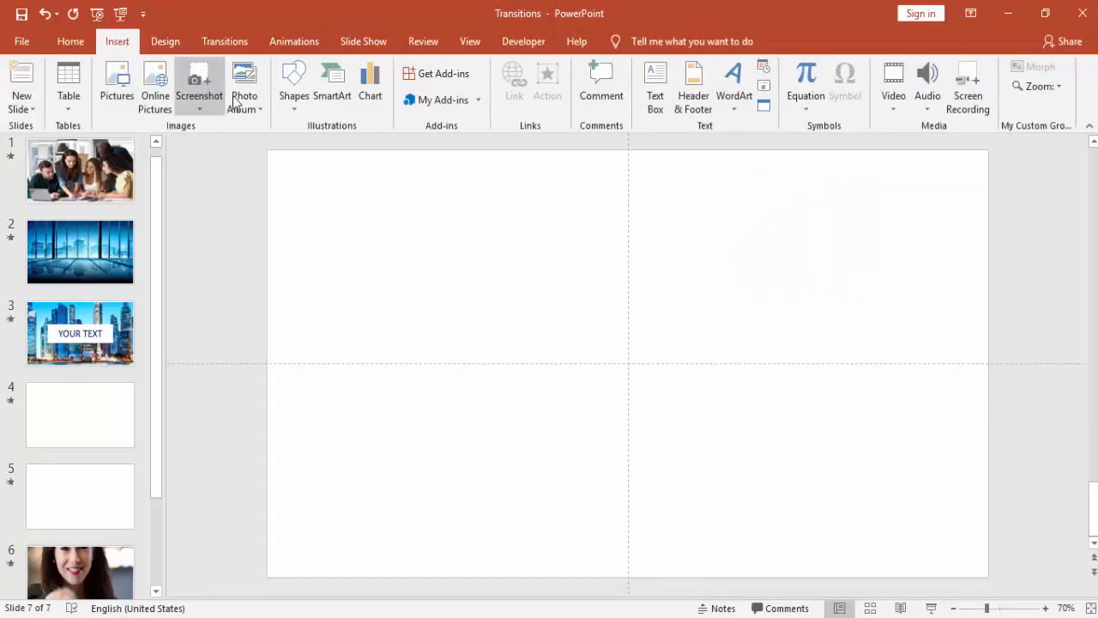
pyautogui.click(293, 81)
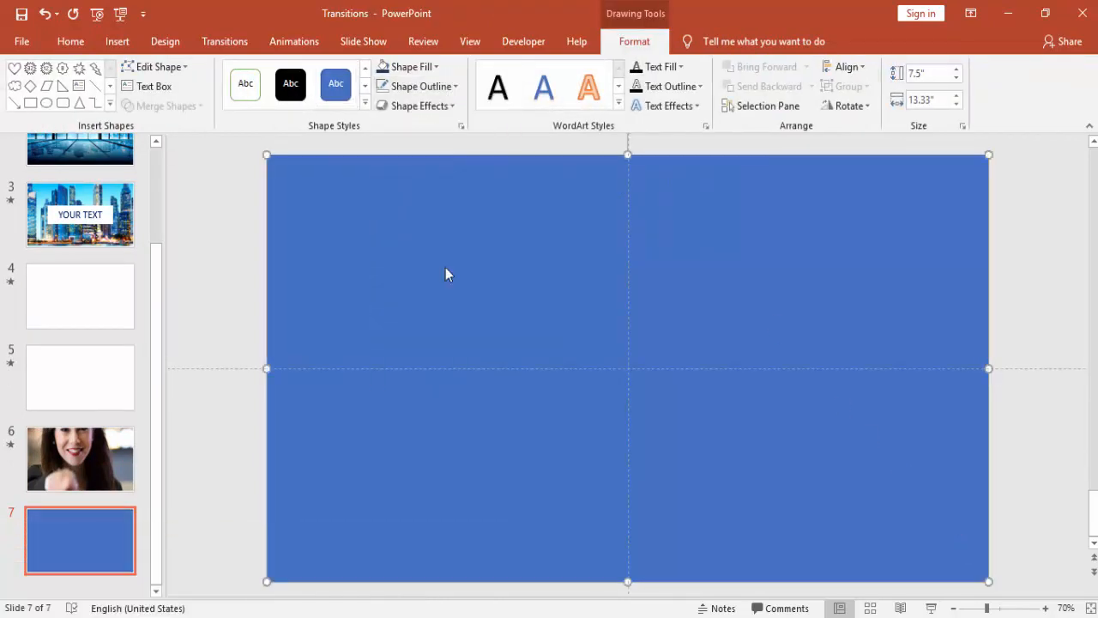
pyautogui.click(410, 66)
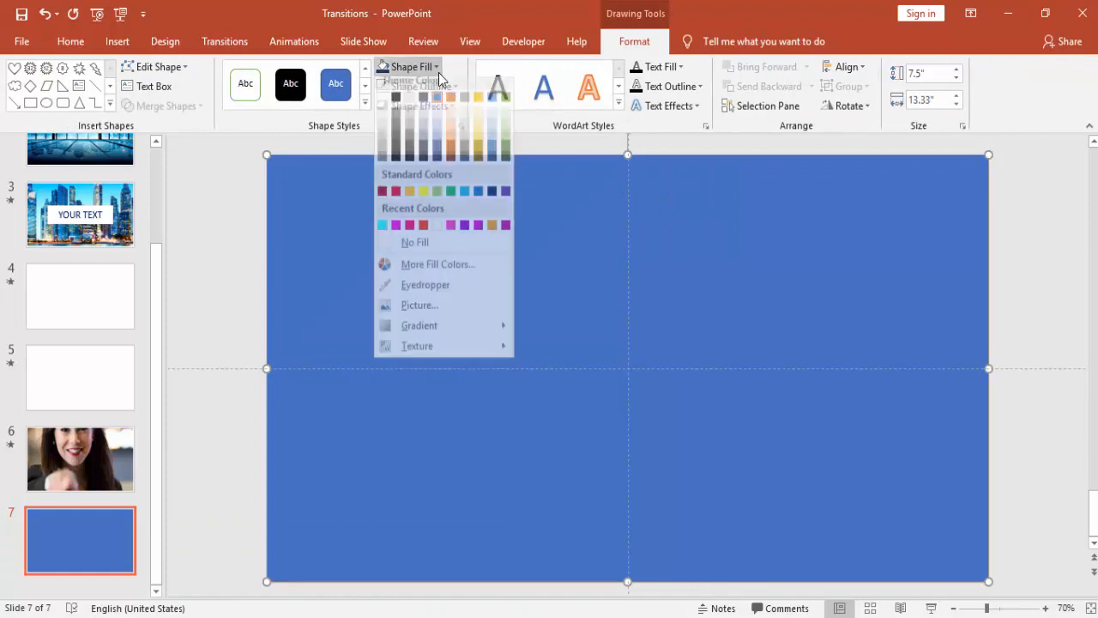
pyautogui.click(423, 198)
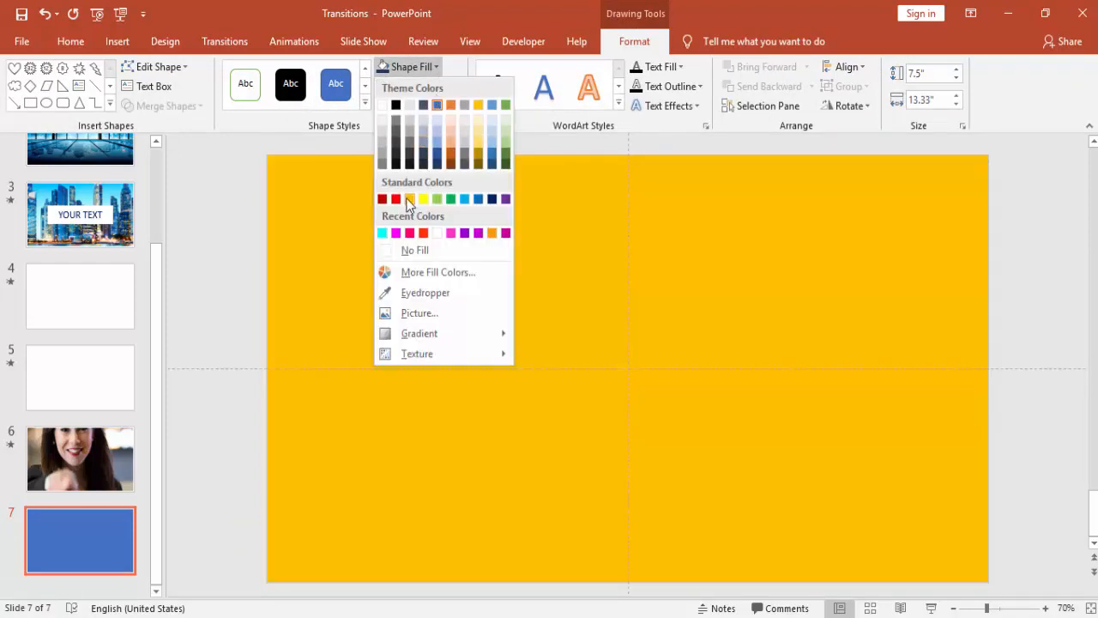
pyautogui.click(423, 199)
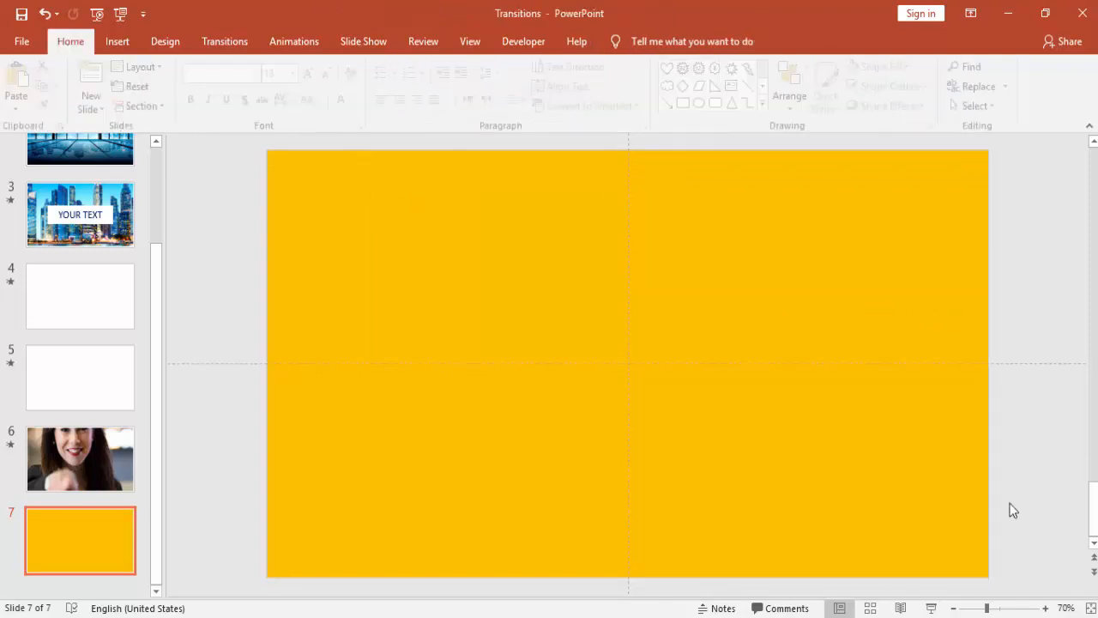
# Resize the gold rectangle to the top half and add a Lines (Down) motion path
pyautogui.click(955, 608)
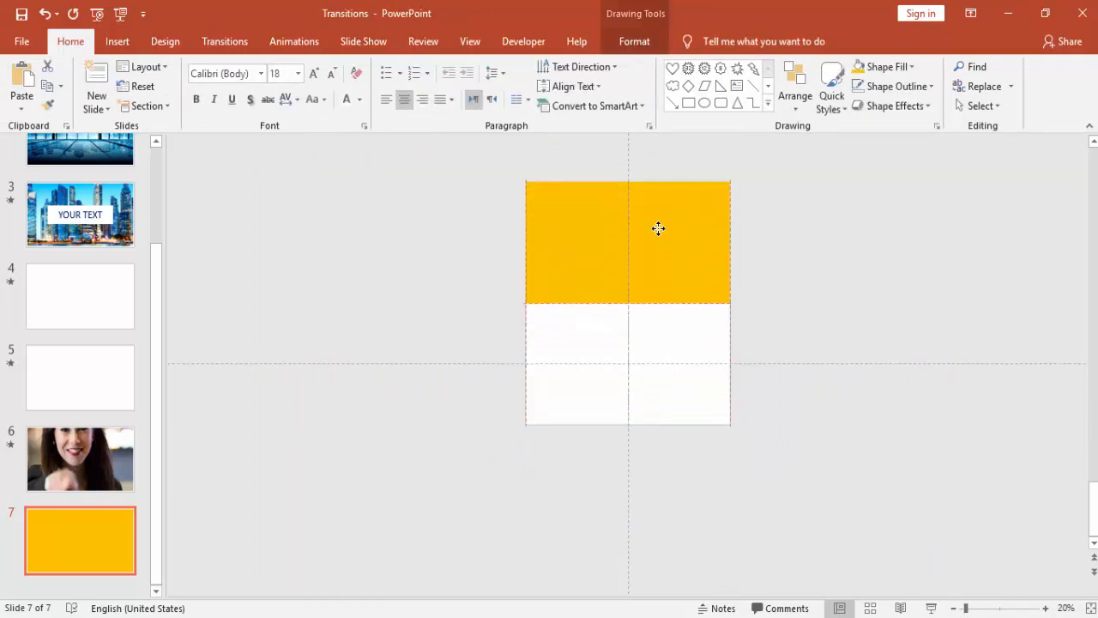
pyautogui.click(627, 242)
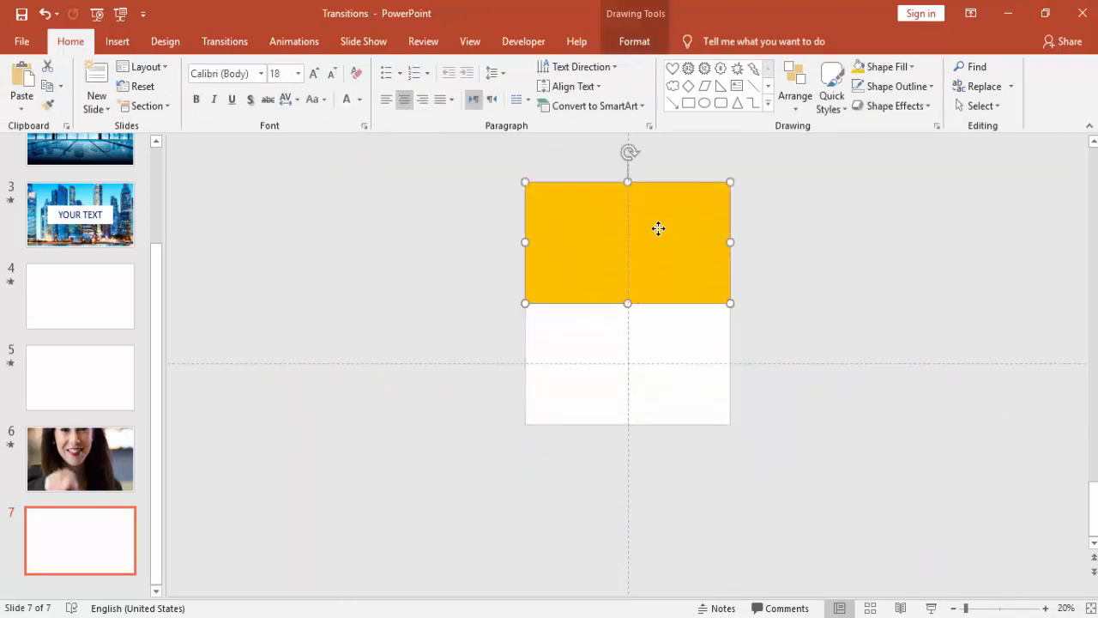
pyautogui.moveTo(293, 41)
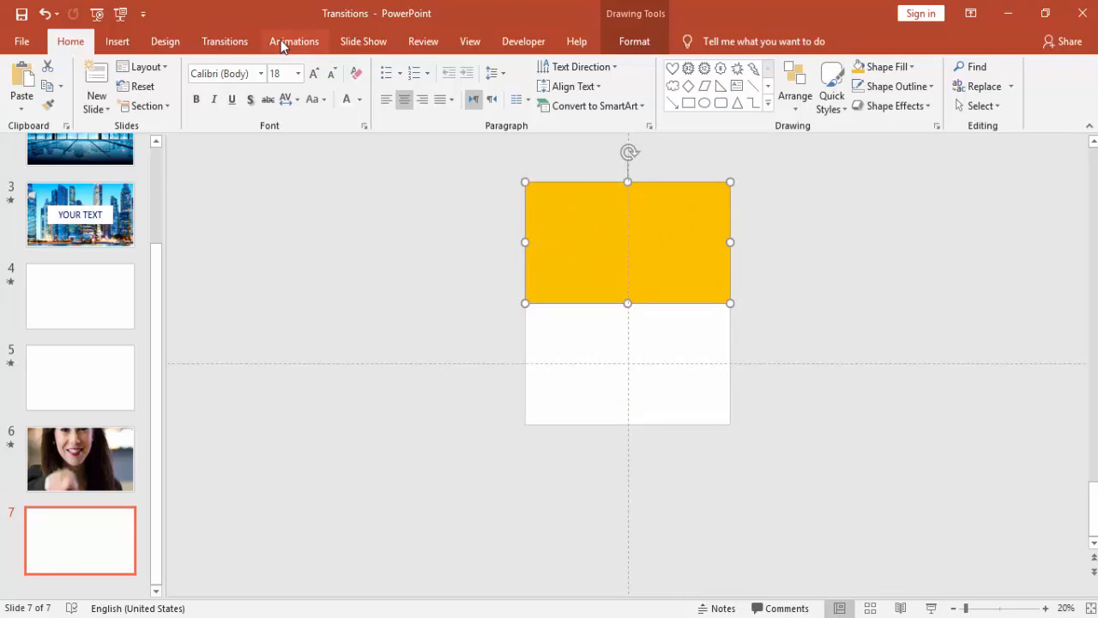
pyautogui.click(294, 42)
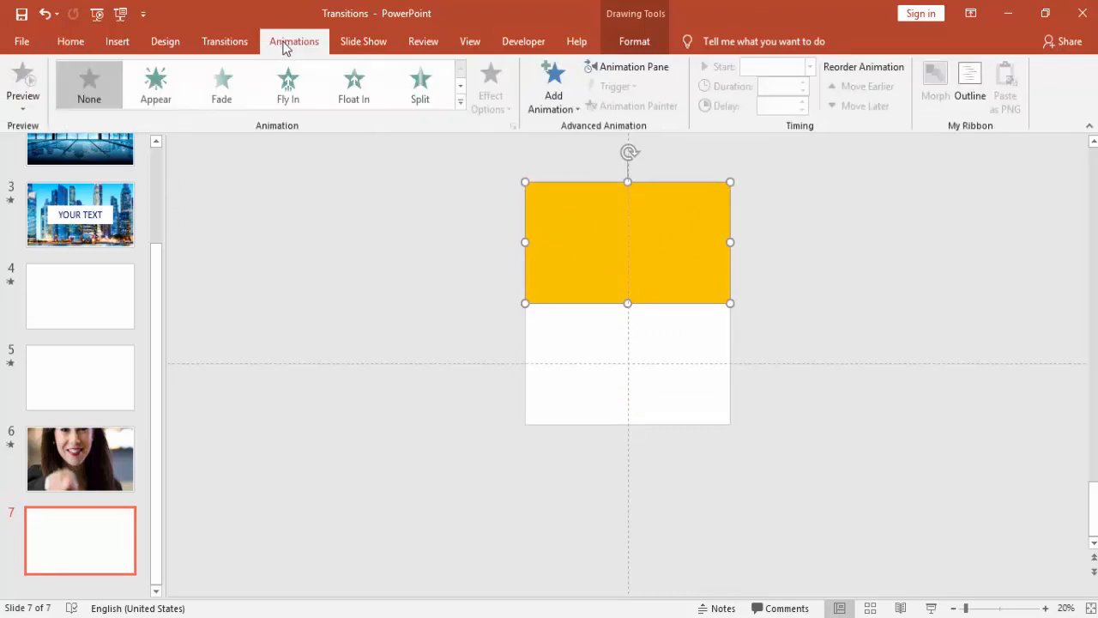
pyautogui.moveTo(554, 85)
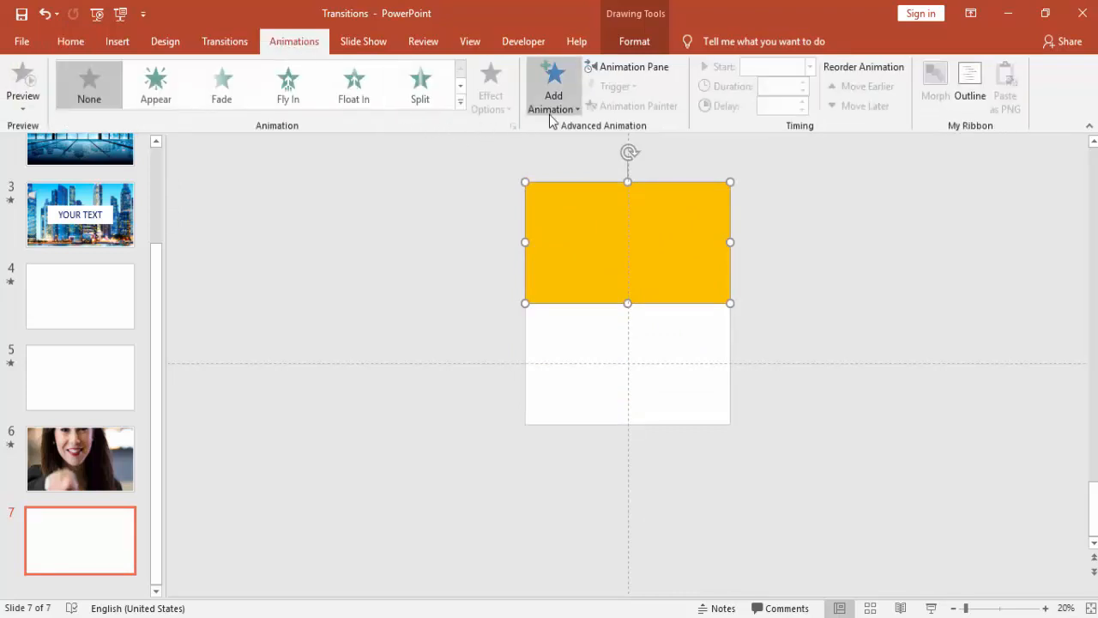
pyautogui.click(553, 86)
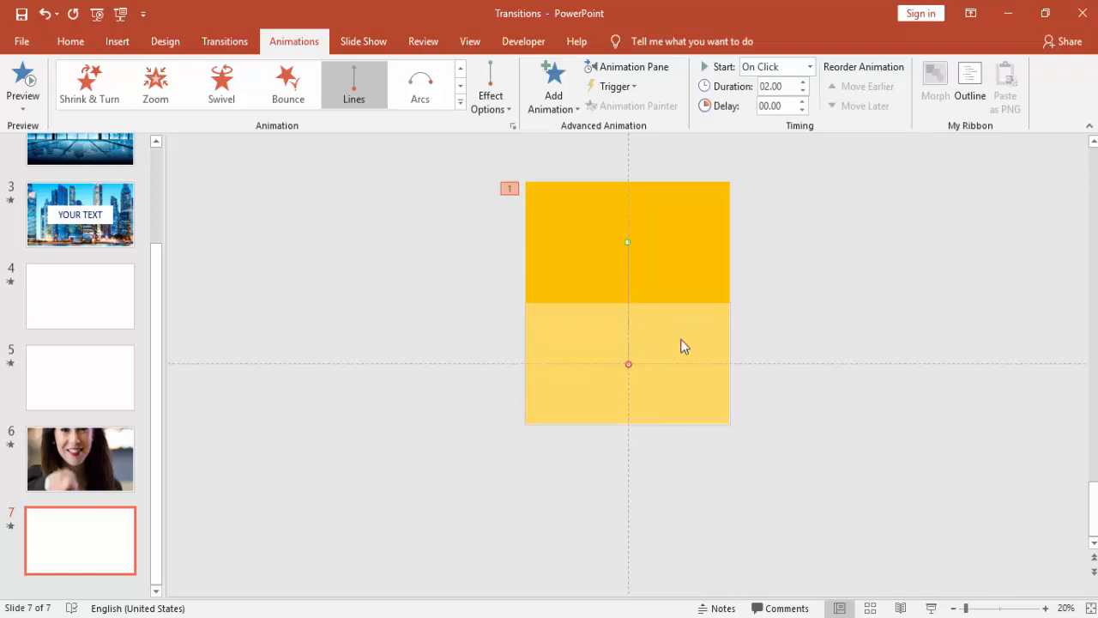
pyautogui.moveTo(663, 367)
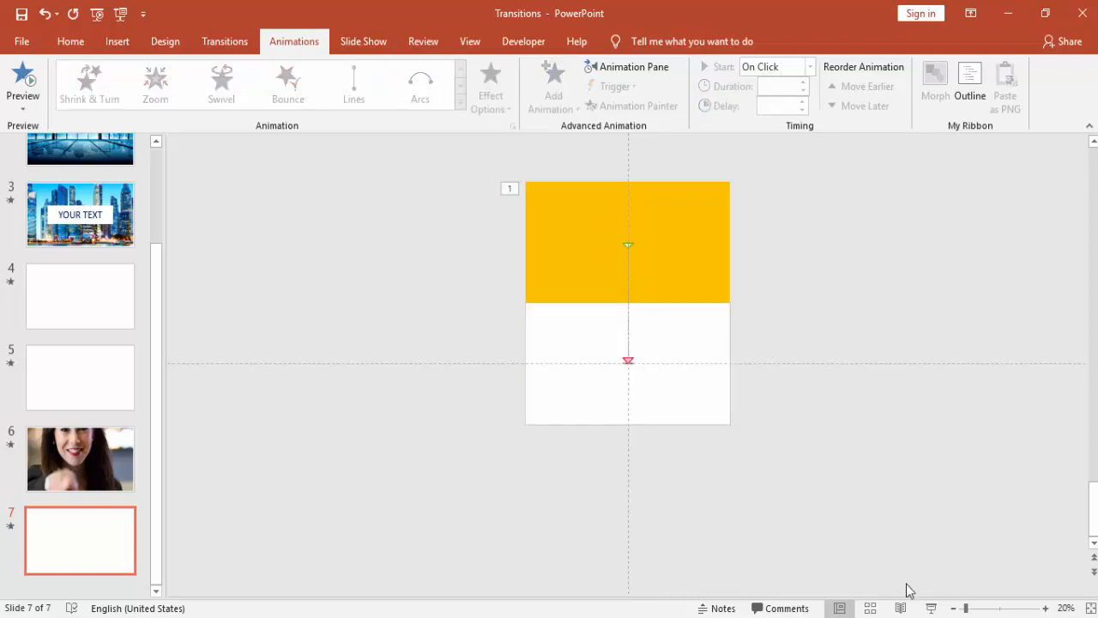
pyautogui.moveTo(742, 337)
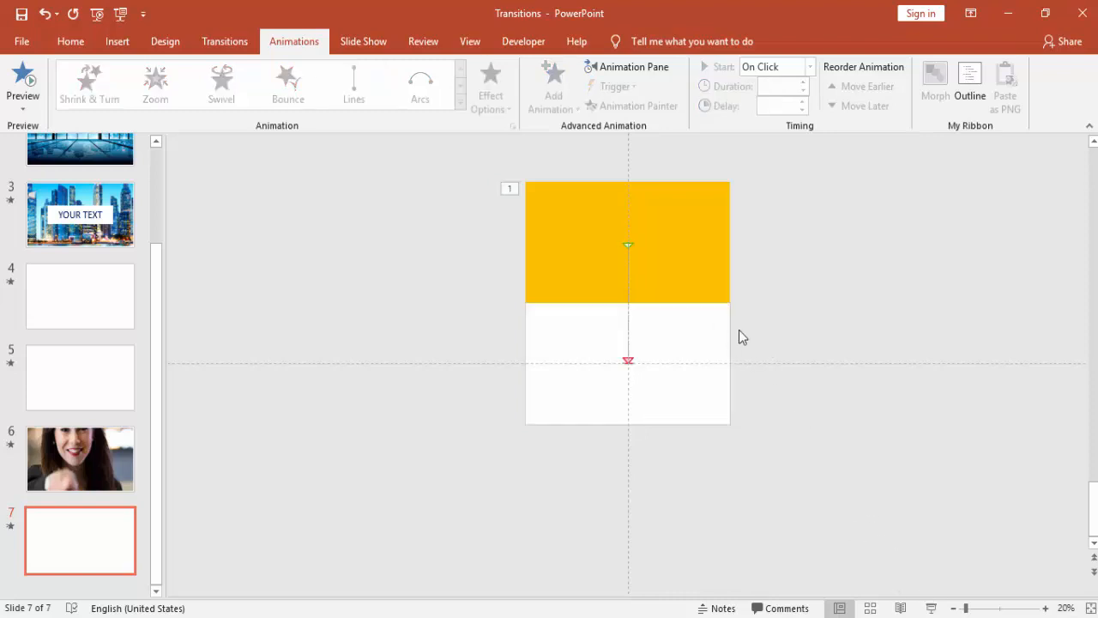
# Set the rectangle's downward motion duration to 1 second (Fast) in Effect Options
pyautogui.click(629, 66)
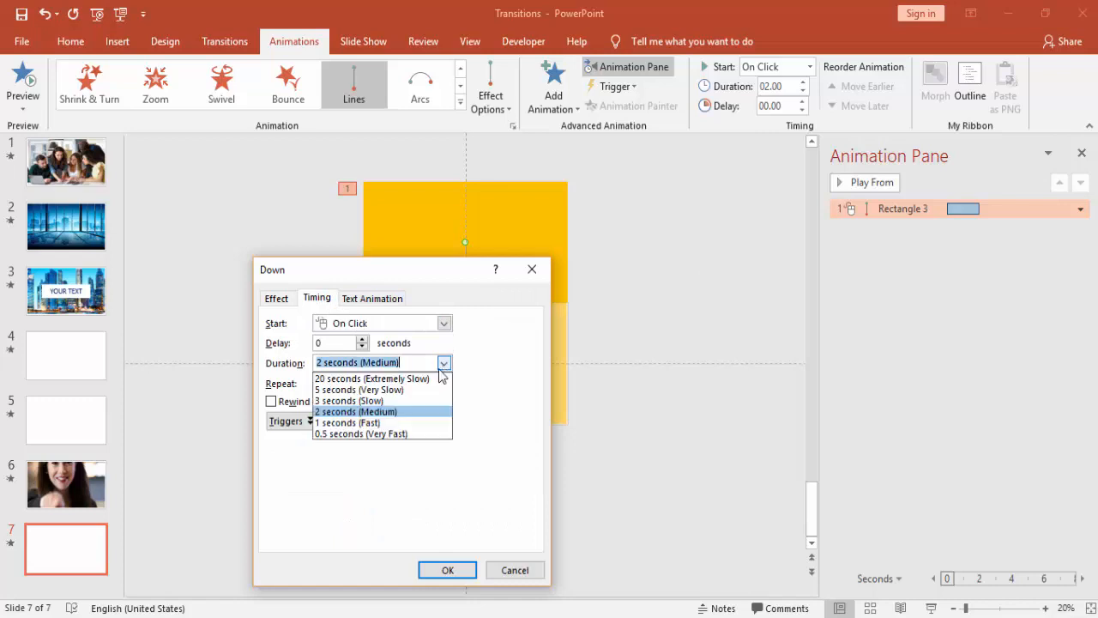
pyautogui.click(347, 422)
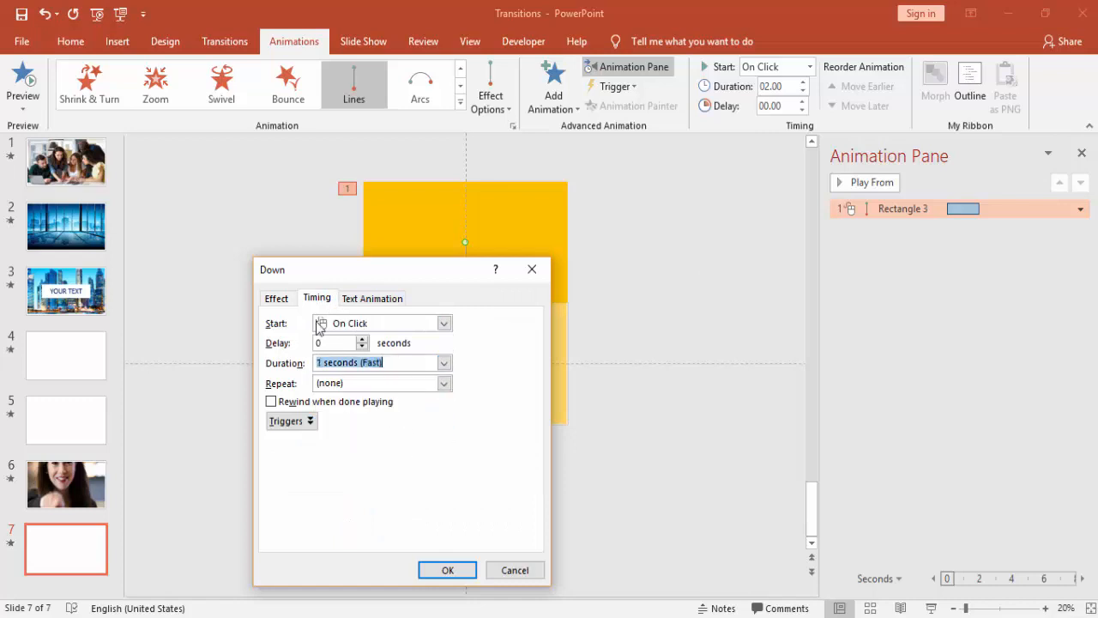
pyautogui.click(276, 297)
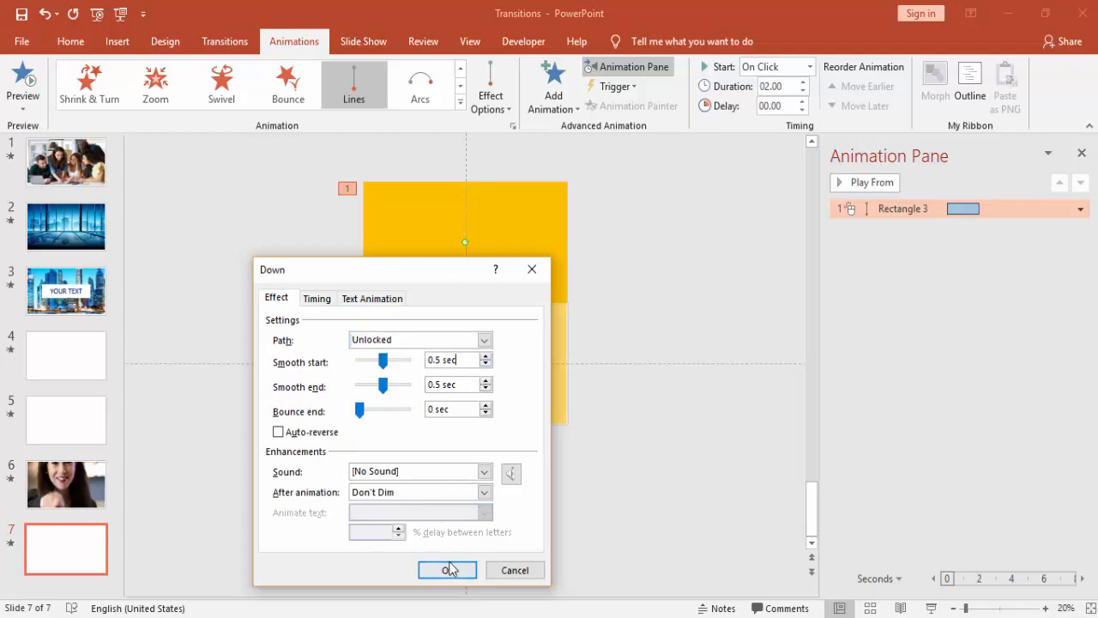
pyautogui.click(447, 570)
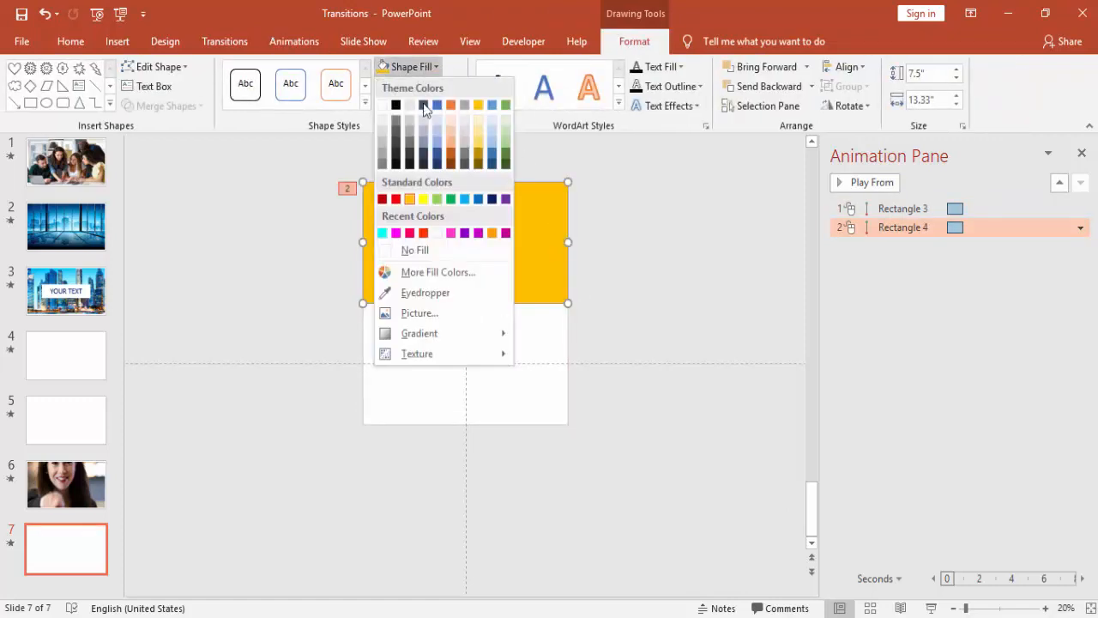
# Duplicate the animated rectangle four times, recolouring the copies pink, purple and white
pyautogui.click(395, 232)
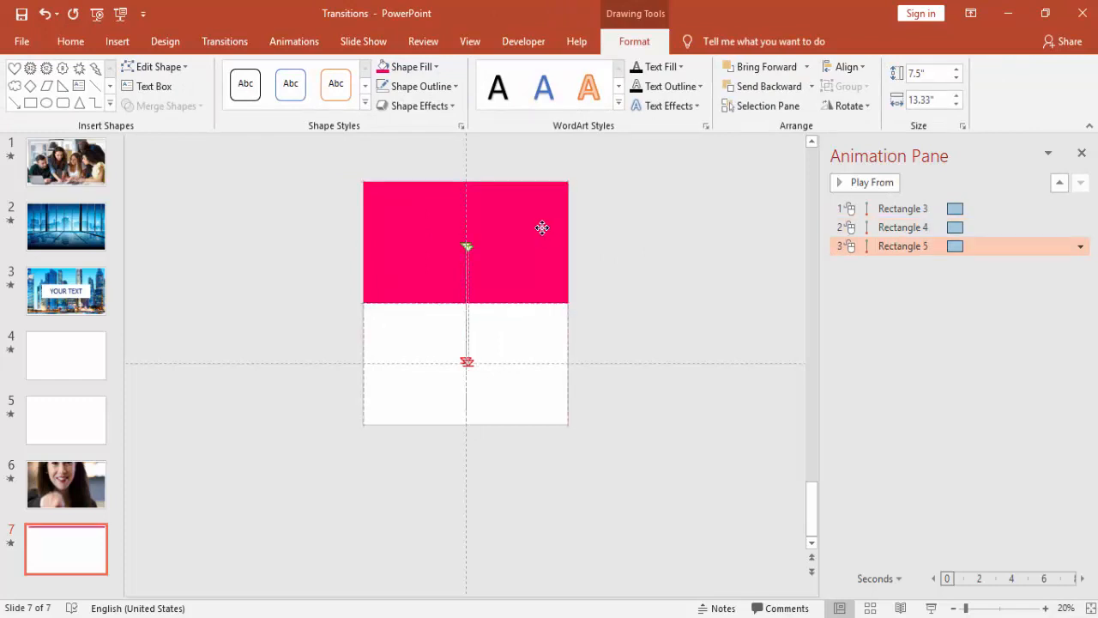
pyautogui.click(407, 66)
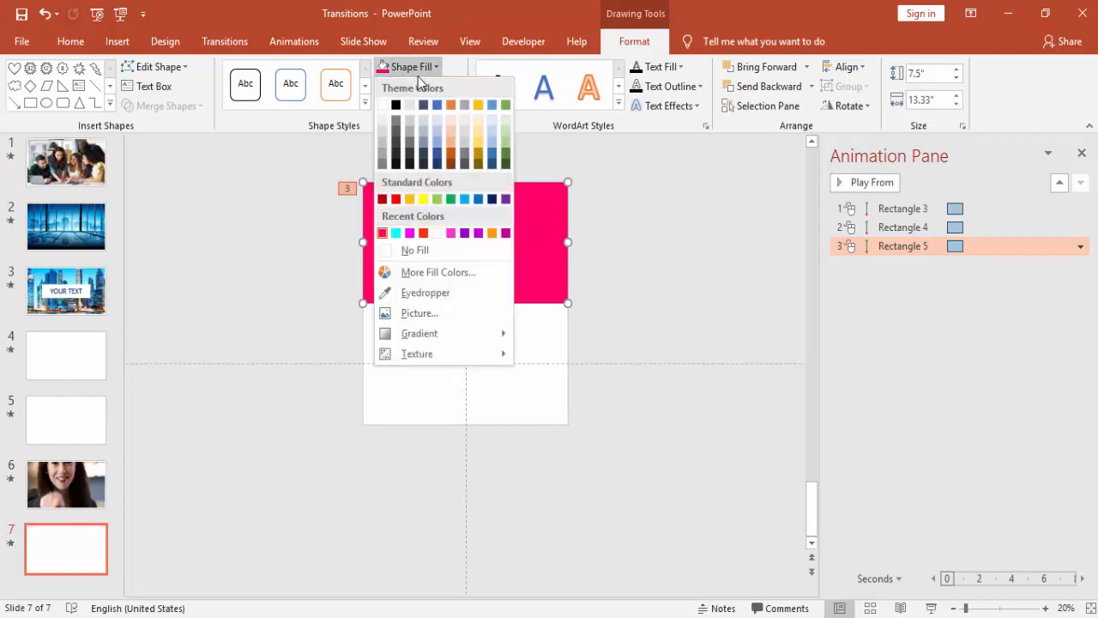
pyautogui.click(463, 233)
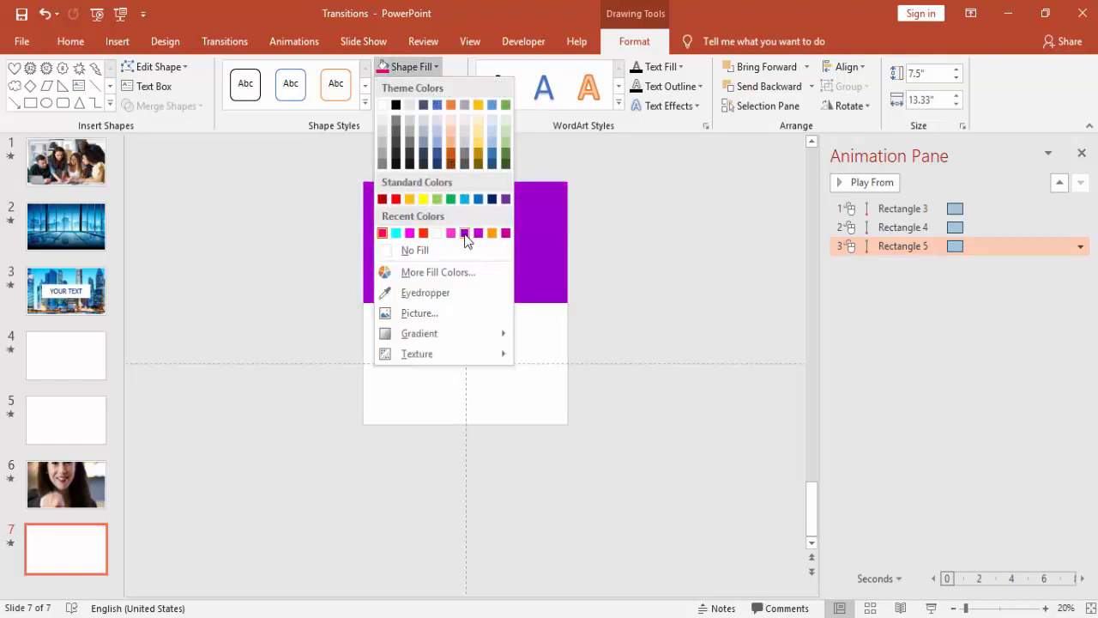
pyautogui.click(464, 232)
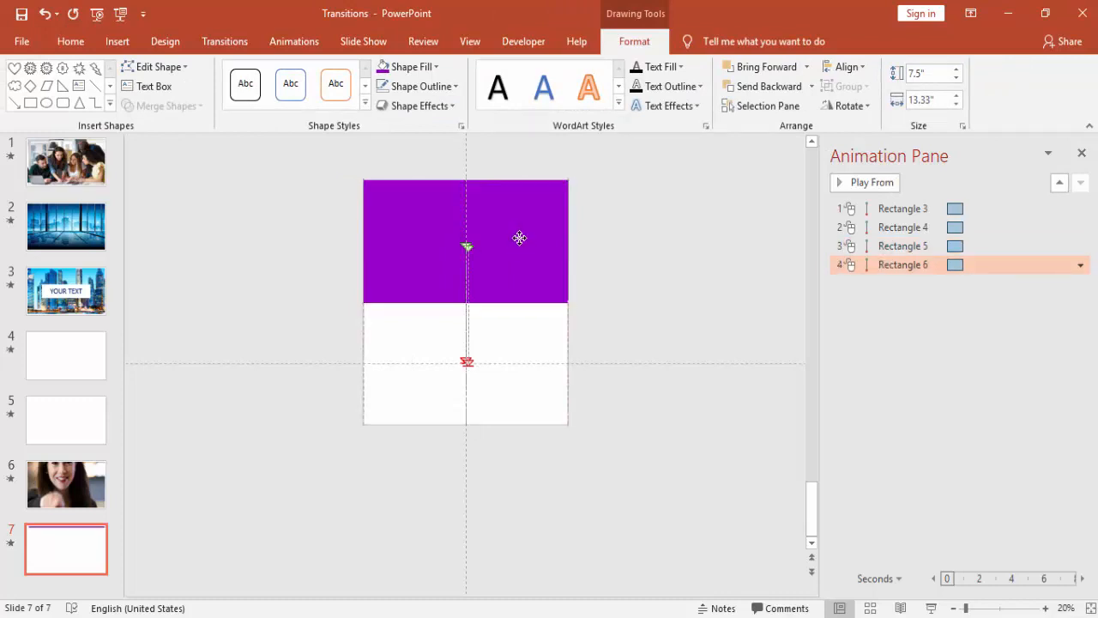
pyautogui.click(412, 67)
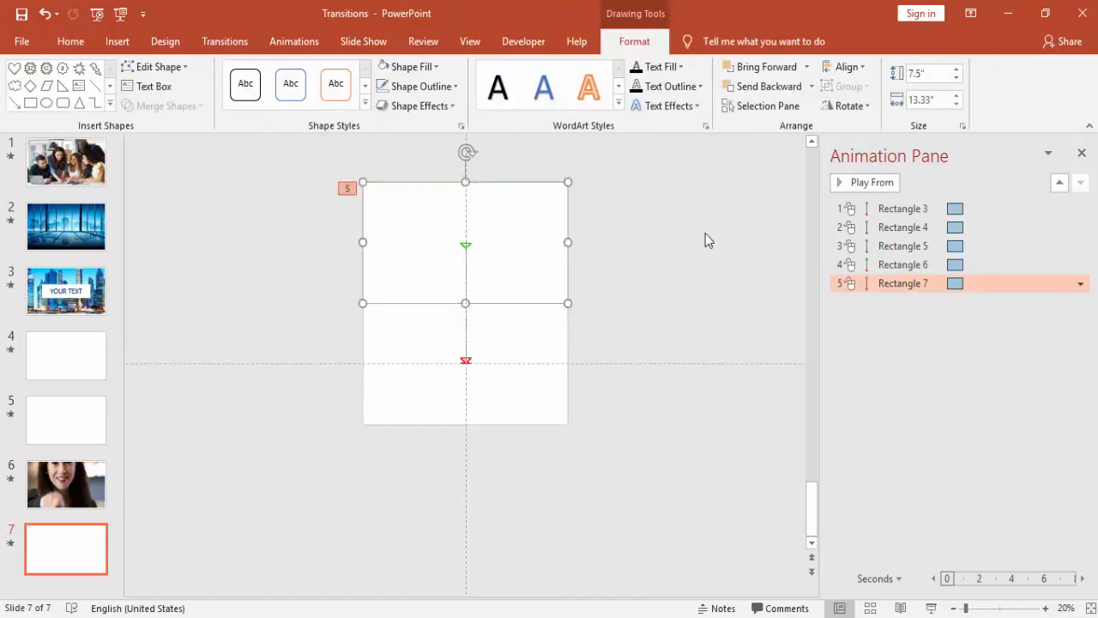
pyautogui.click(902, 226)
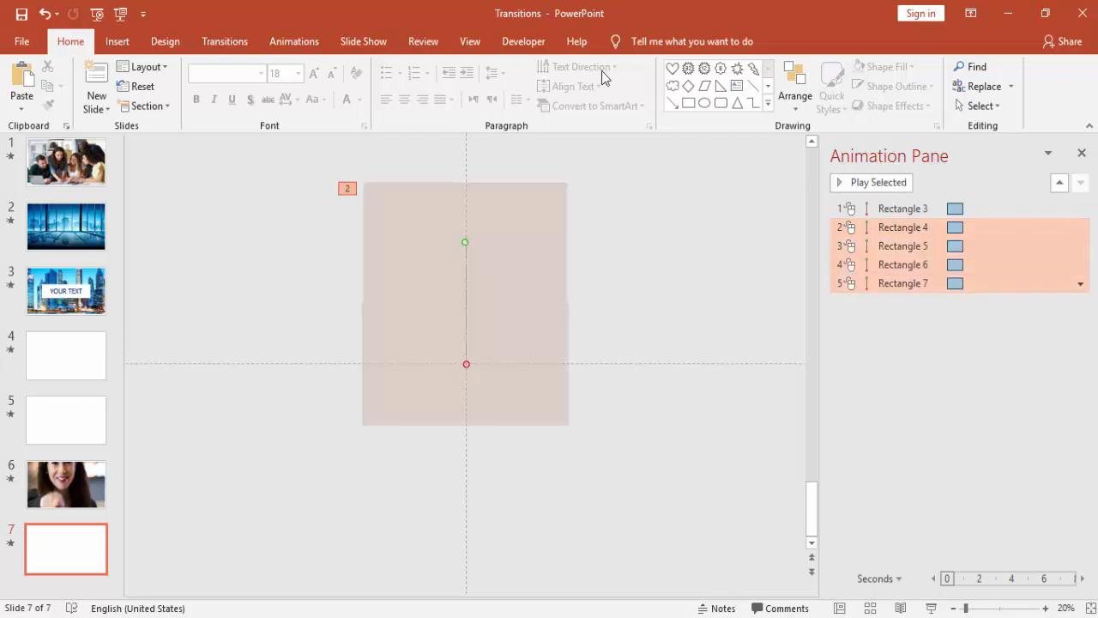
# Give Rectangles 4–7 increasing start delays, from 00.20 up to 00.80
pyautogui.click(294, 41)
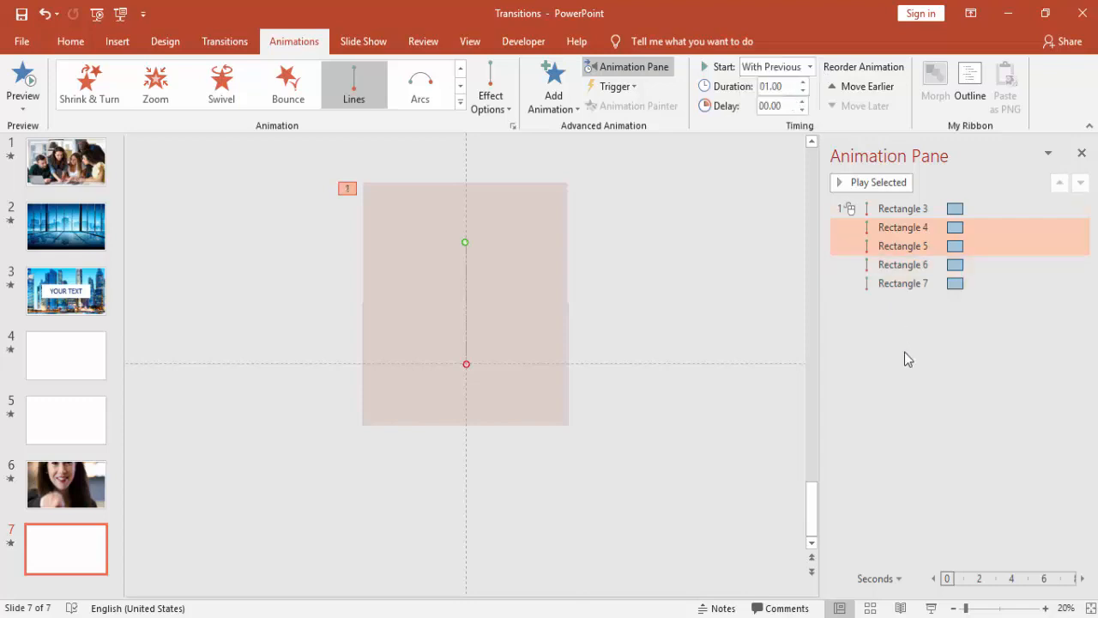
pyautogui.click(902, 227)
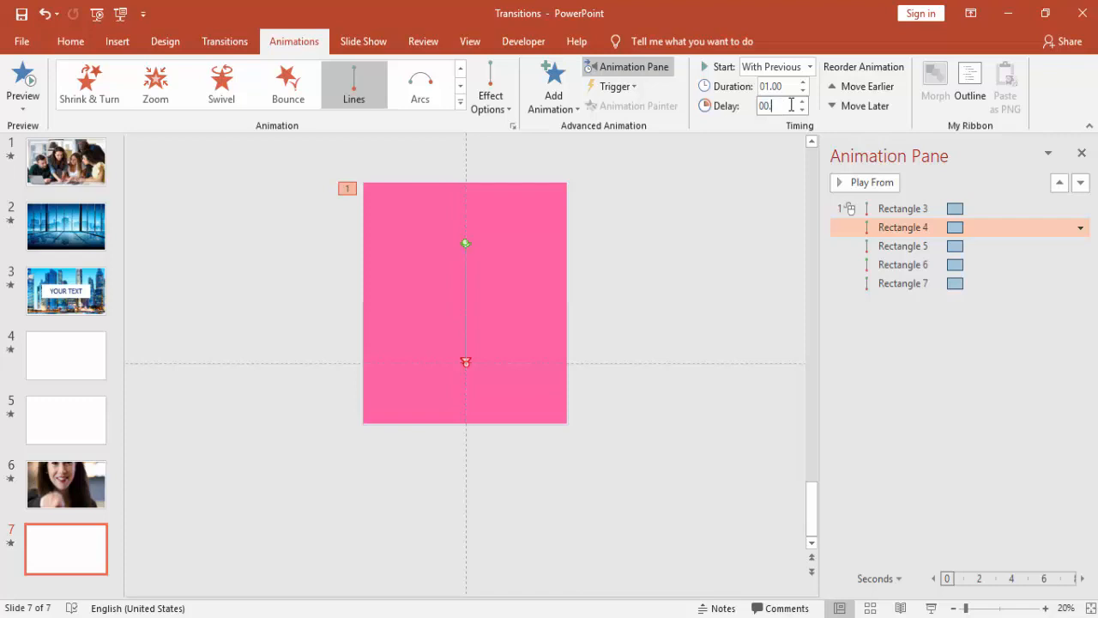
pyautogui.write('00.20')
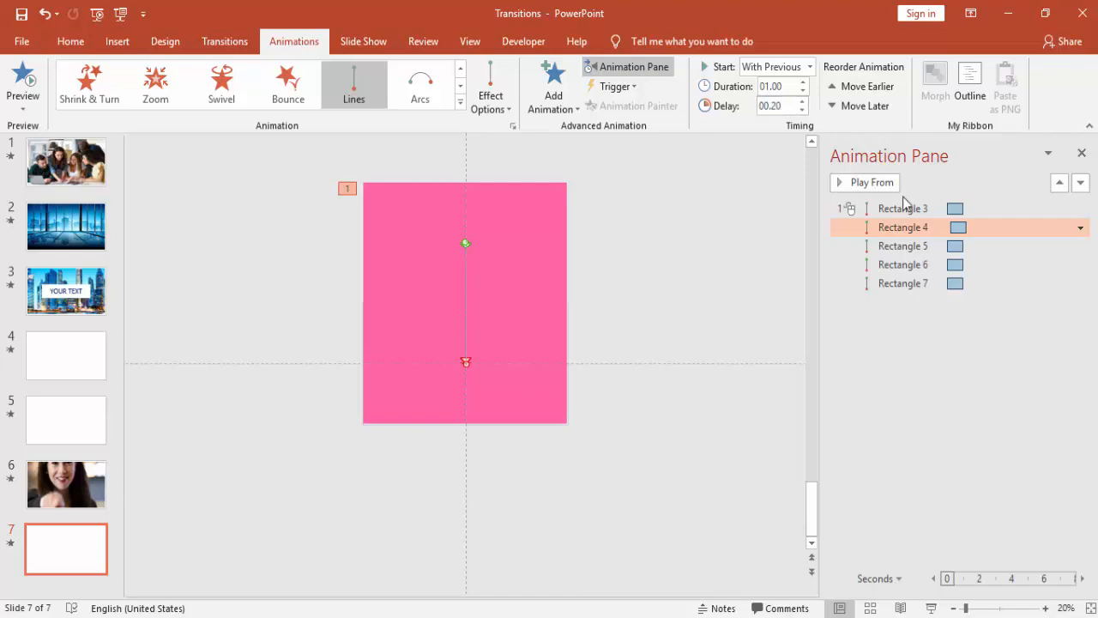
pyautogui.click(902, 246)
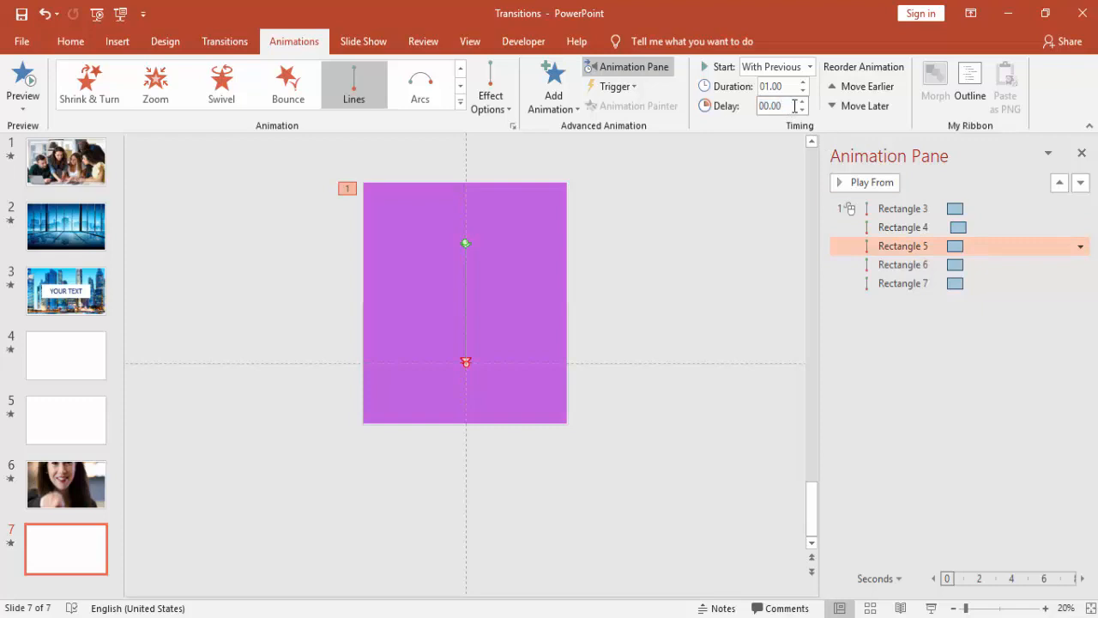
pyautogui.click(800, 102)
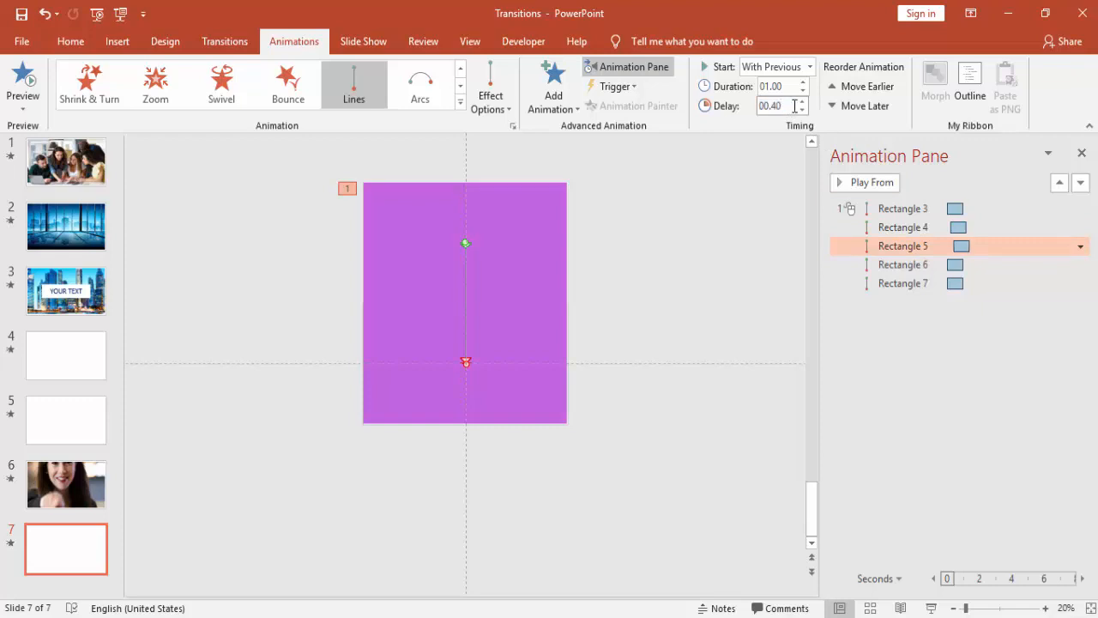
pyautogui.click(902, 264)
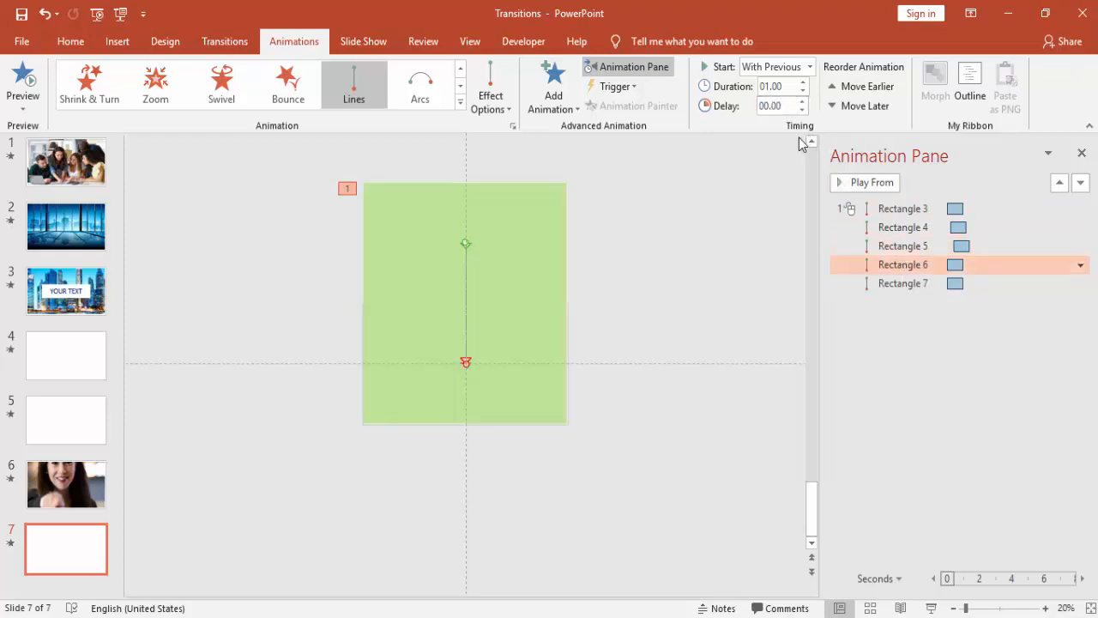
pyautogui.click(772, 106)
pyautogui.write('00.6')
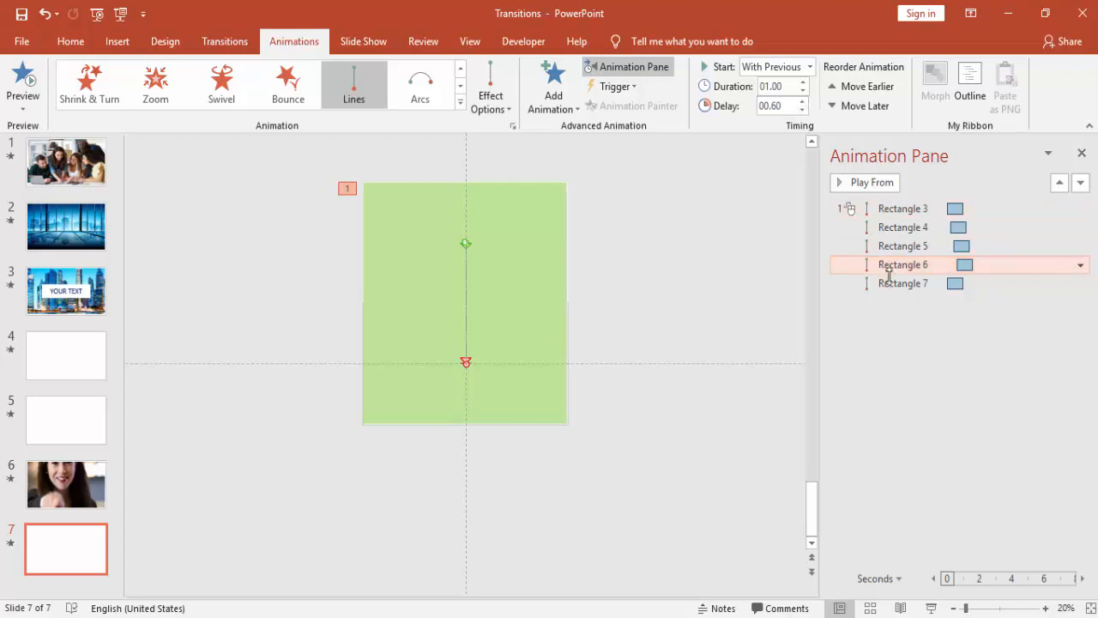
pyautogui.click(903, 283)
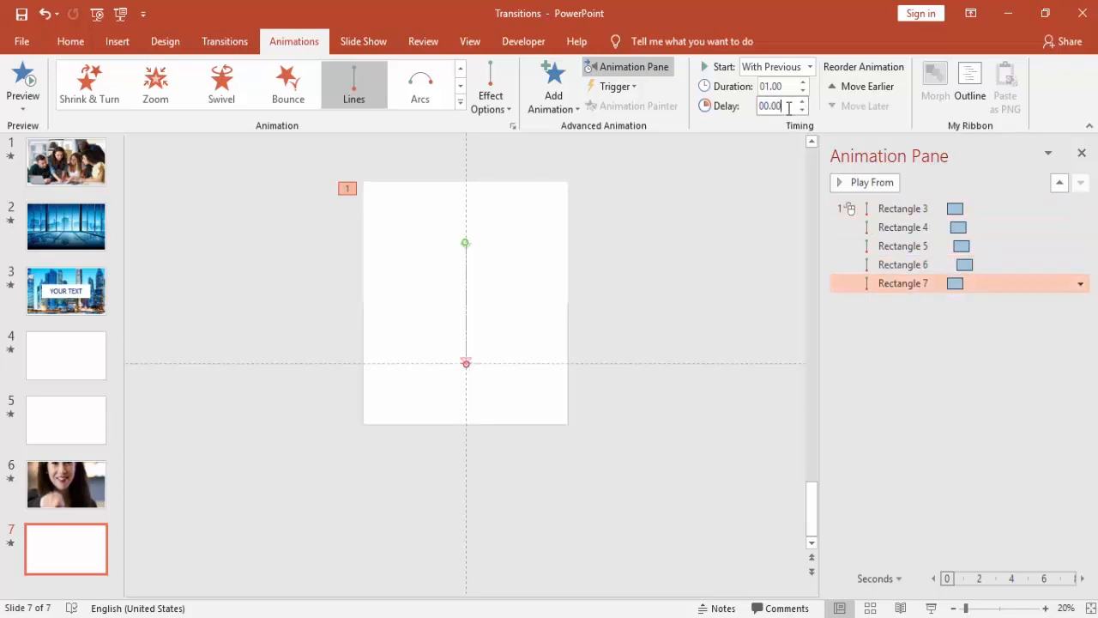
pyautogui.write('00.80')
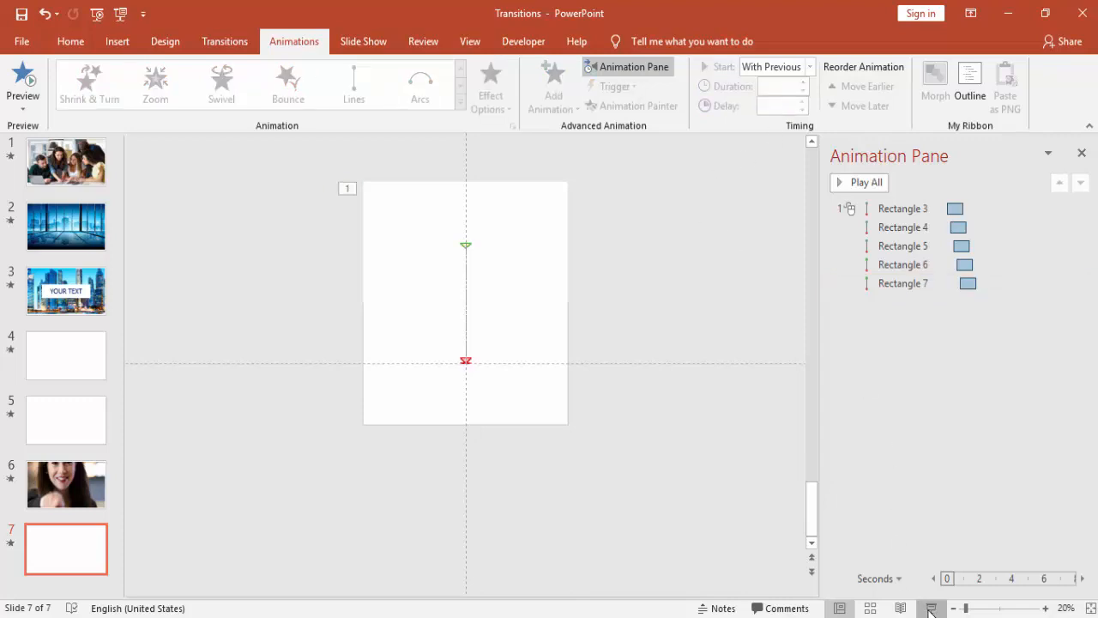
pyautogui.moveTo(721, 305)
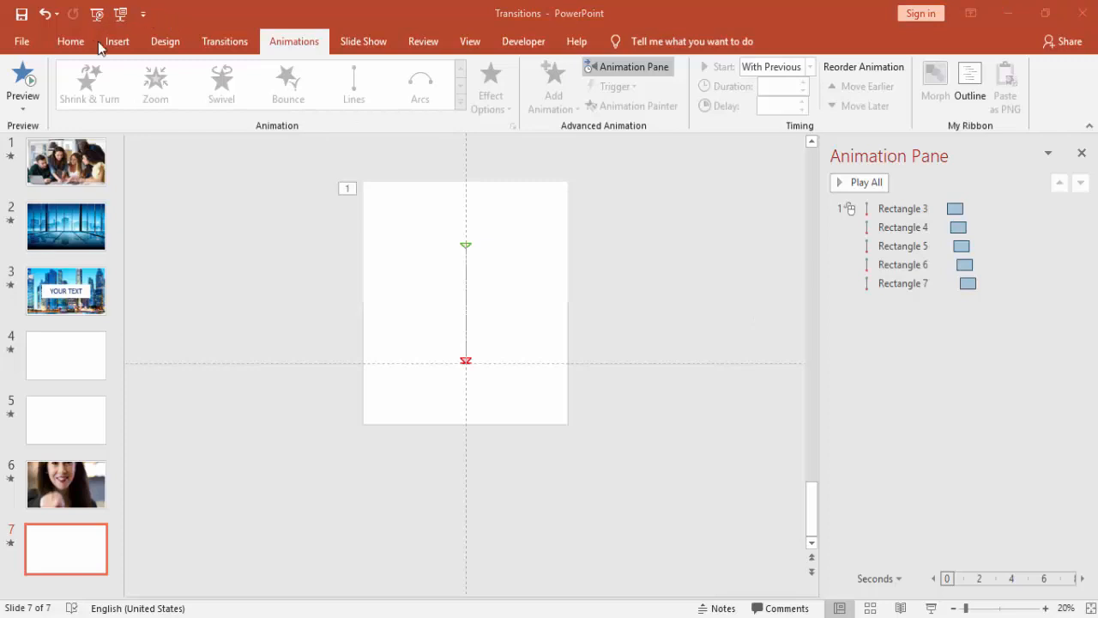
# Draw a blue rectangle over slide 7's lower half and remove its outline
pyautogui.click(116, 41)
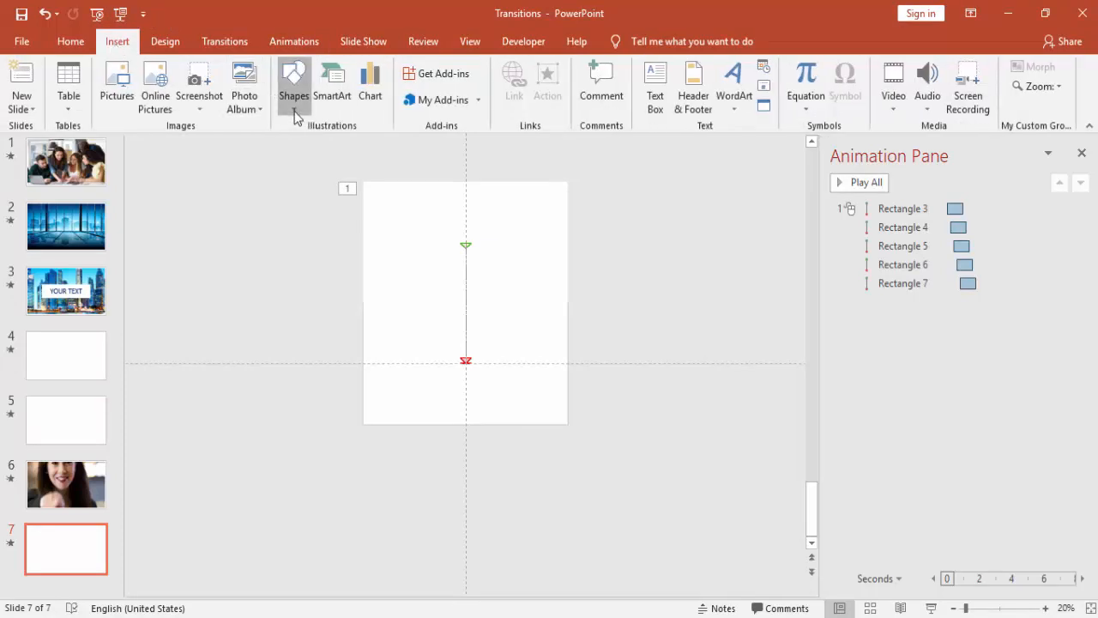
pyautogui.click(294, 82)
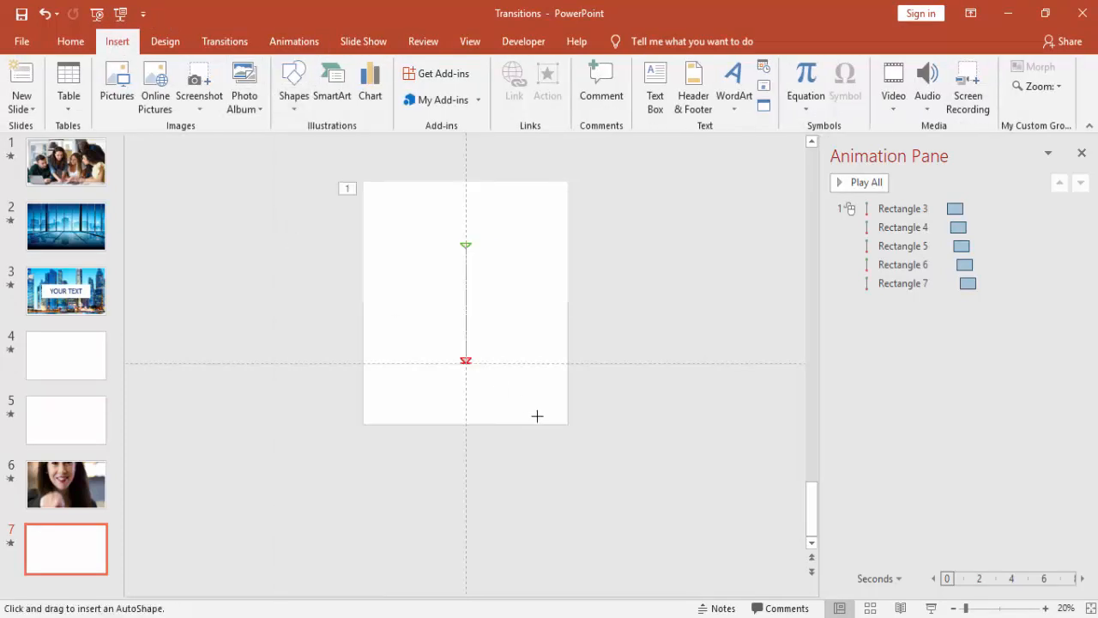
pyautogui.moveTo(568, 425)
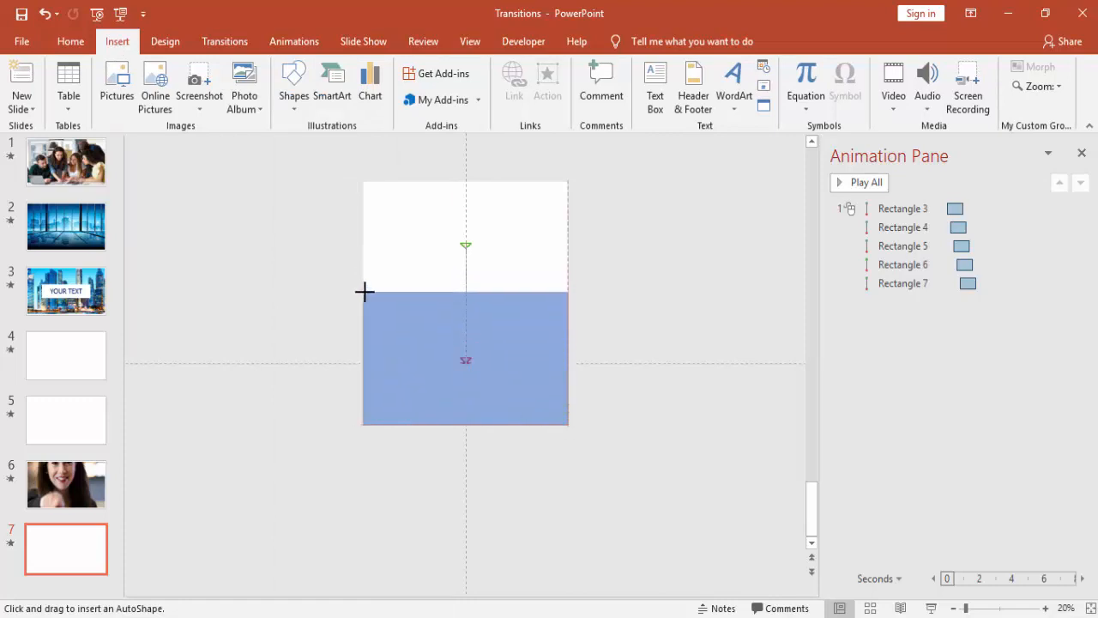
pyautogui.click(465, 361)
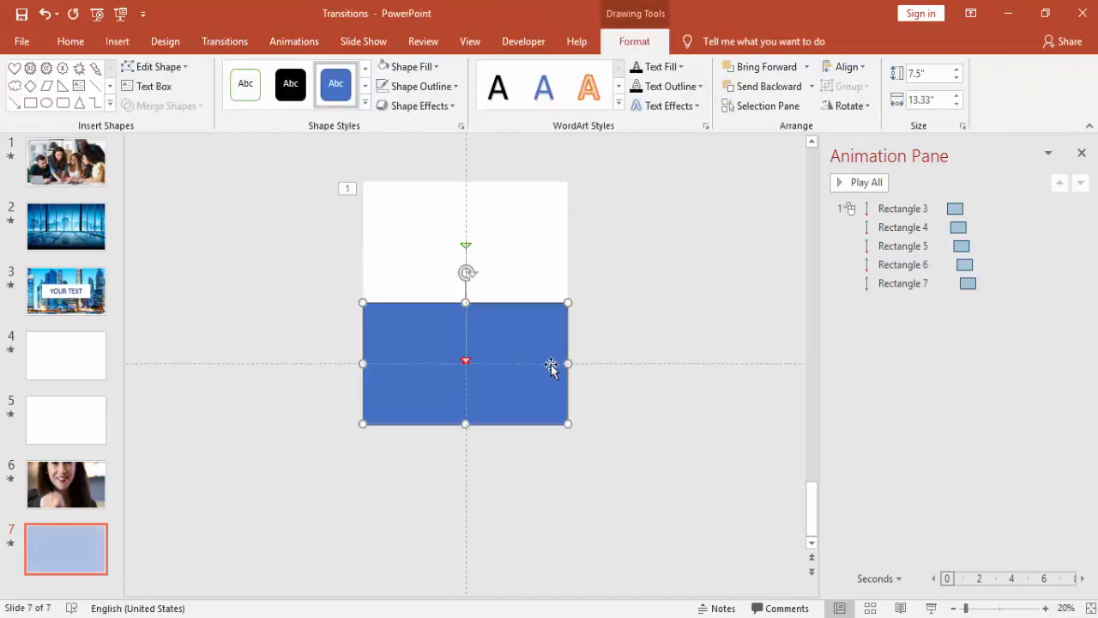
pyautogui.click(417, 86)
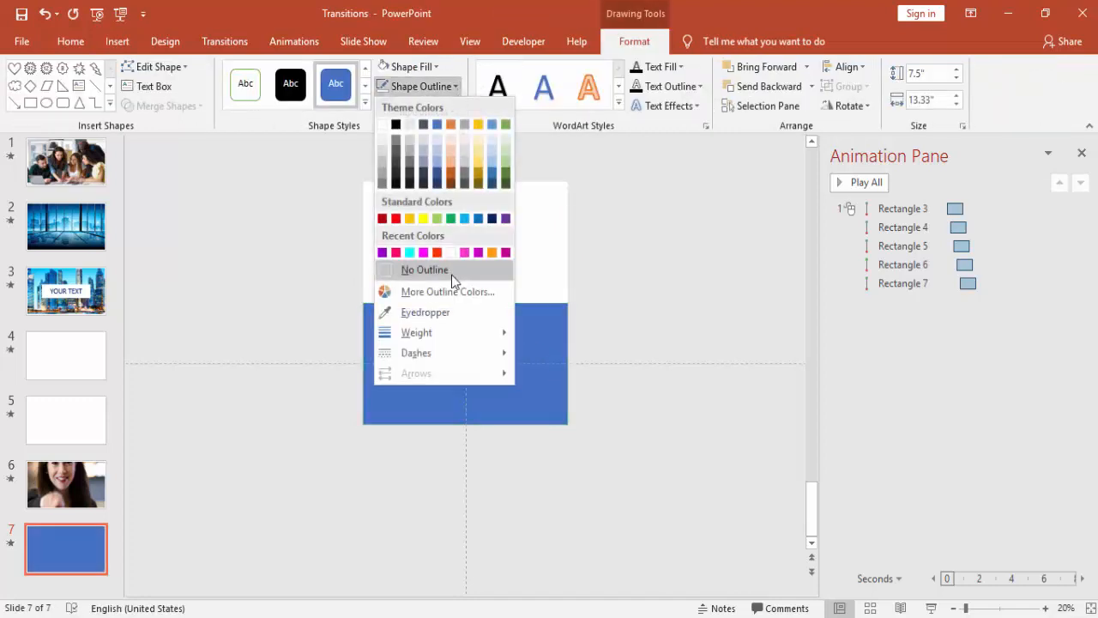
pyautogui.click(424, 269)
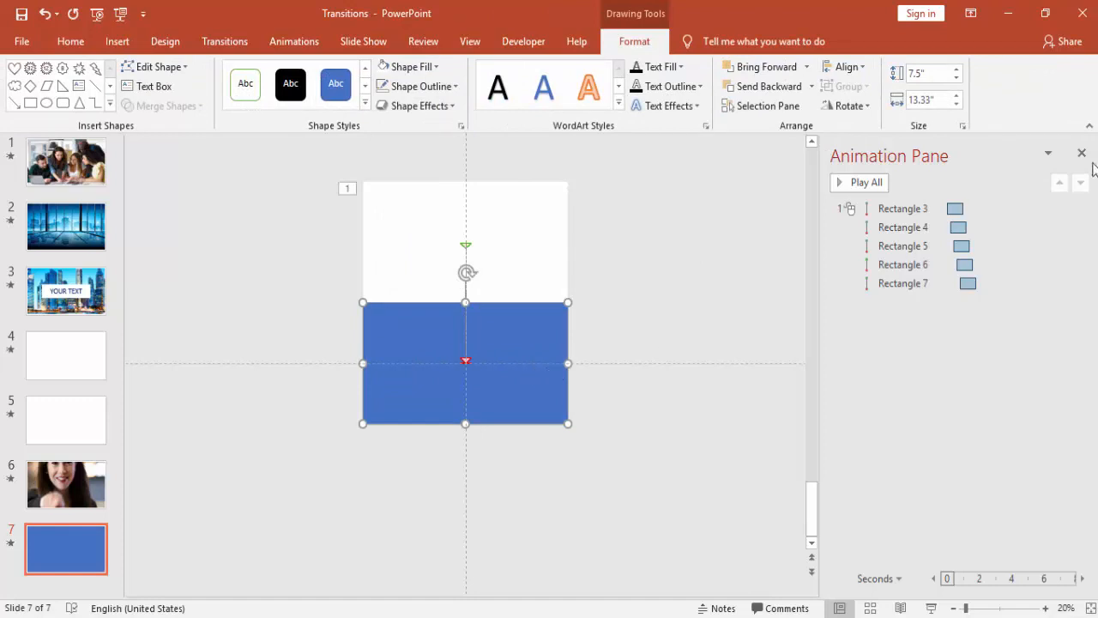
# Fill the lower rectangle with the office desk photo and reset its offsets to 0%
pyautogui.rightClick(465, 360)
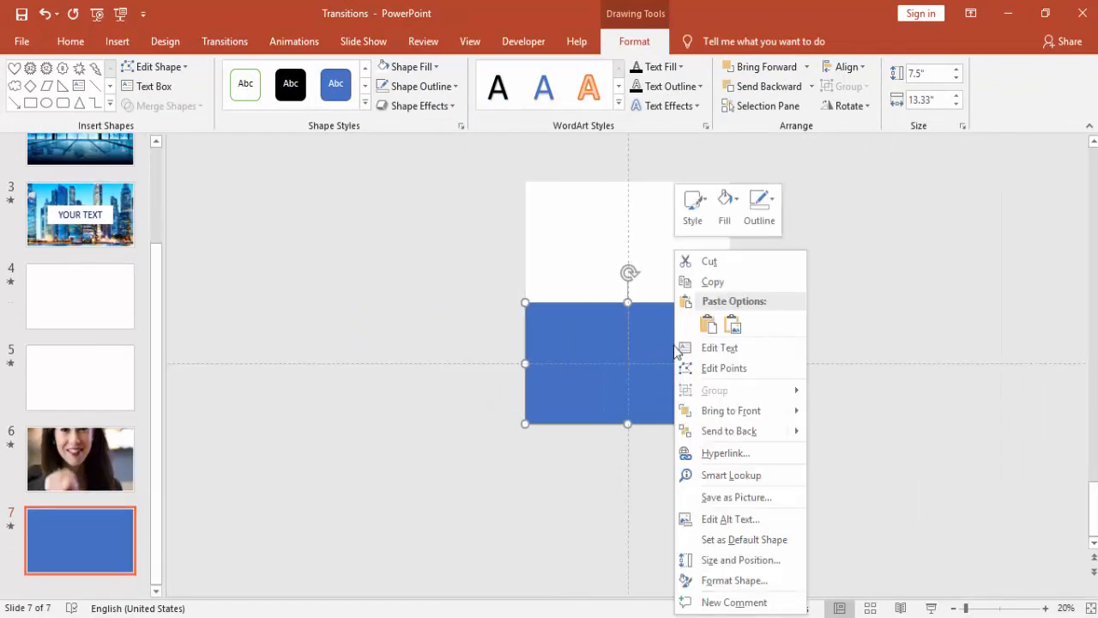
pyautogui.click(734, 580)
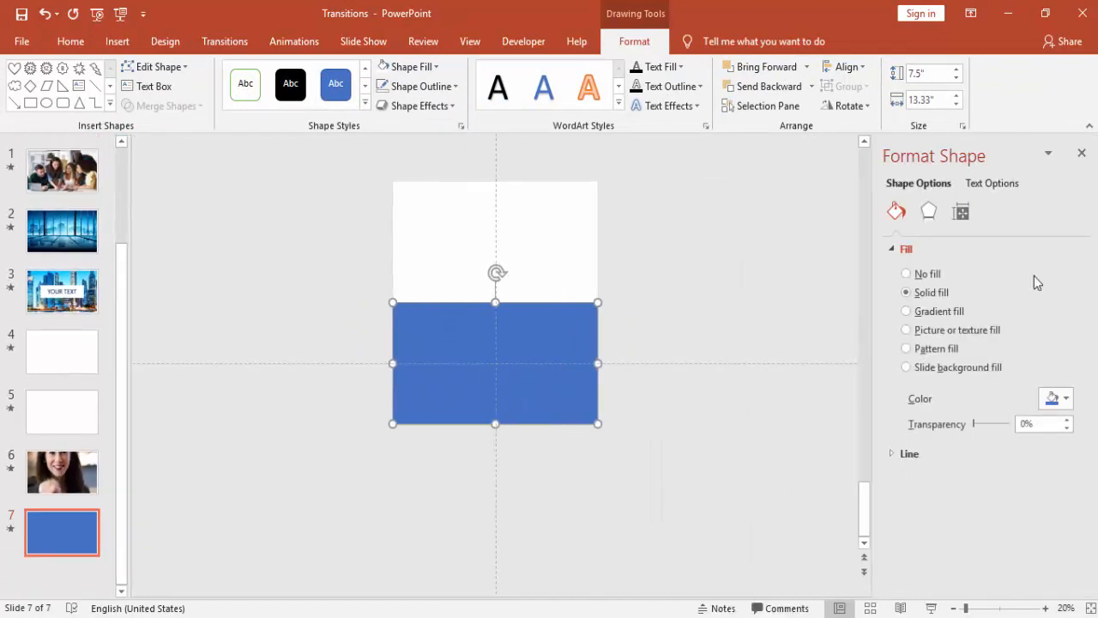
pyautogui.click(906, 329)
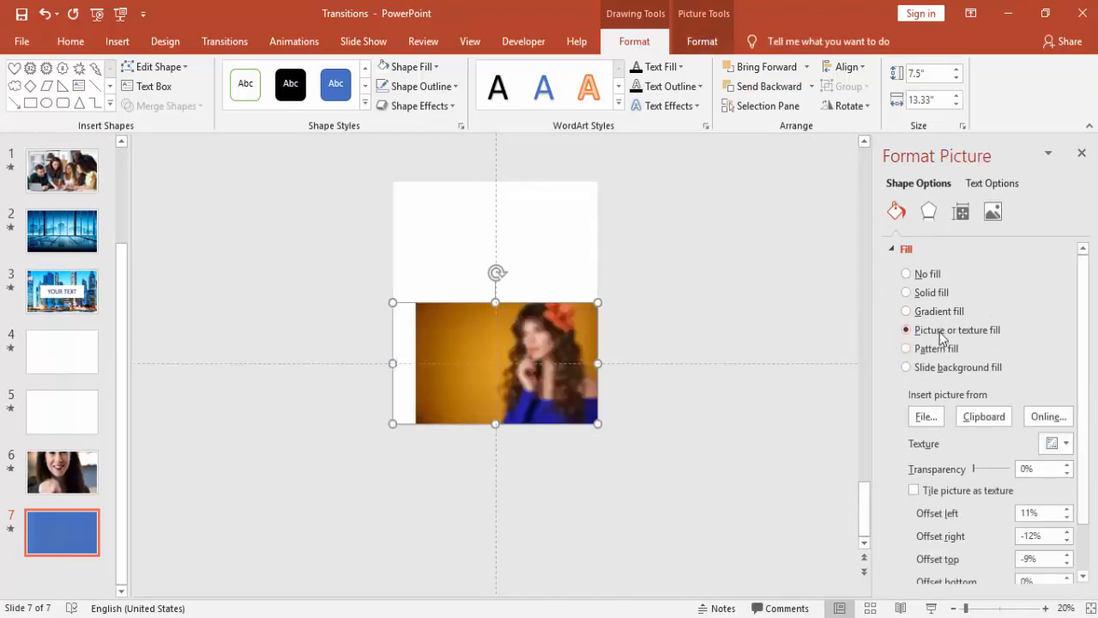
pyautogui.click(925, 416)
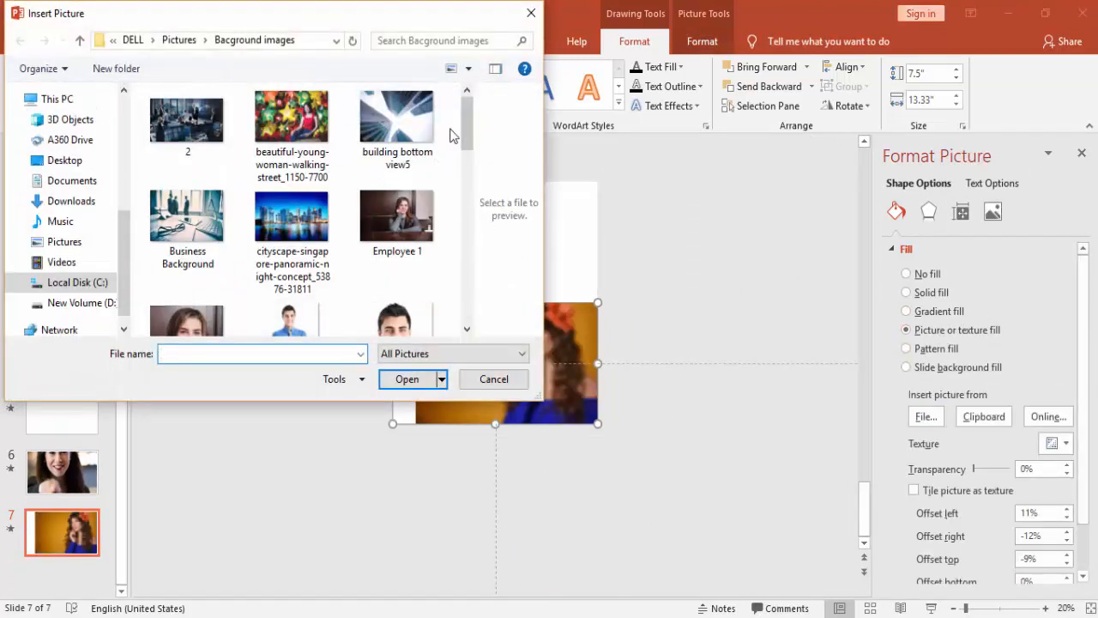
pyautogui.scroll(-3)
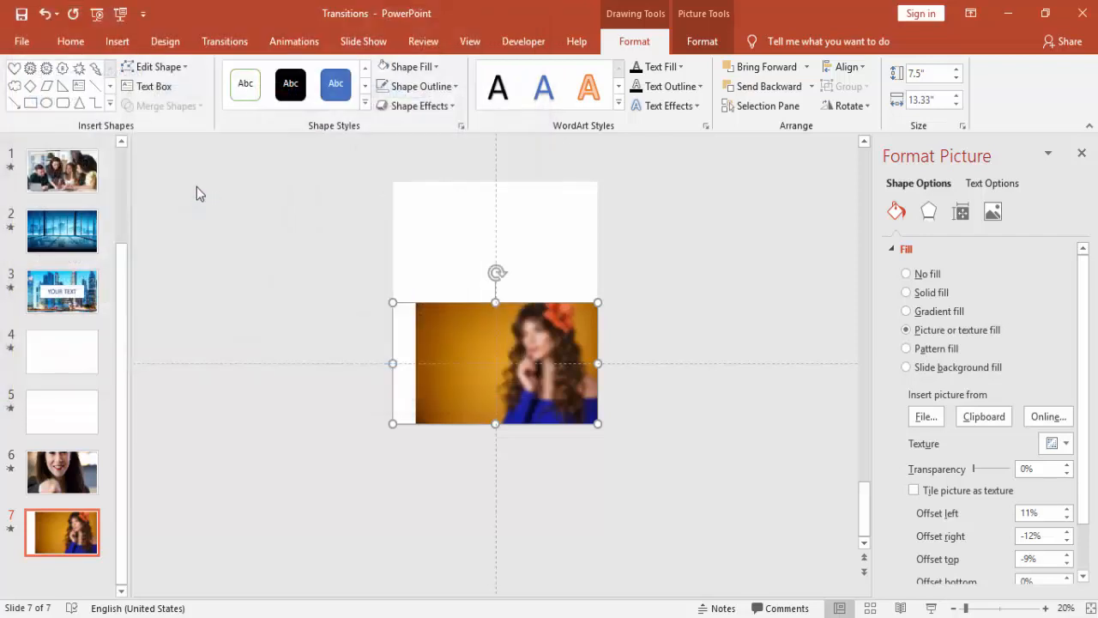
pyautogui.click(925, 416)
pyautogui.write('0')
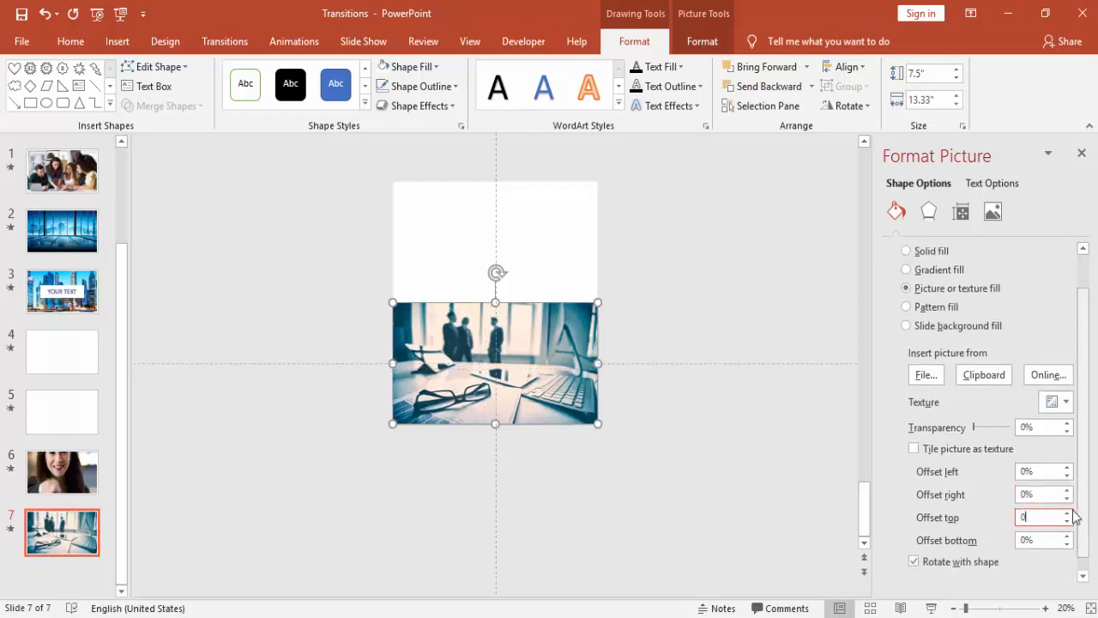
pyautogui.click(927, 211)
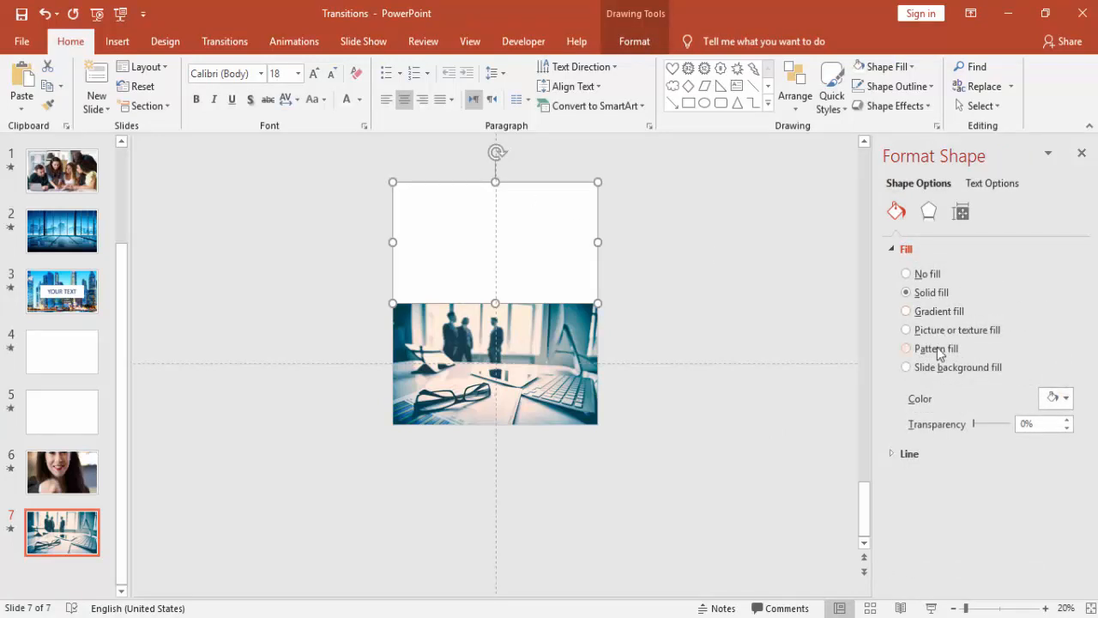
# Insert 'building bottom view5' as the upper rectangle's picture fill
pyautogui.click(906, 330)
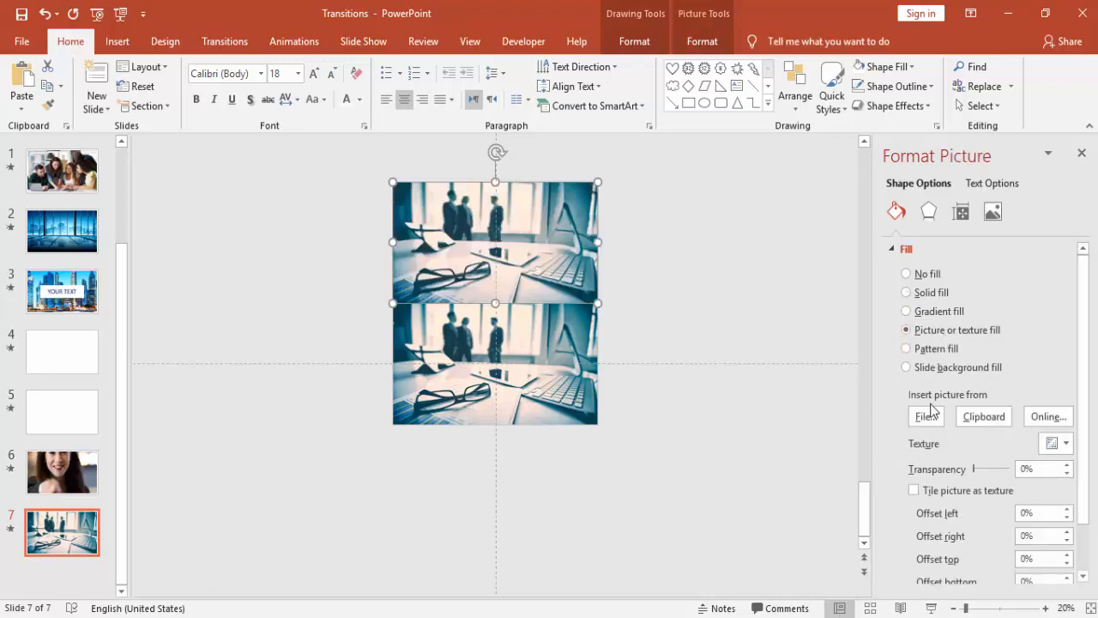
pyautogui.click(925, 416)
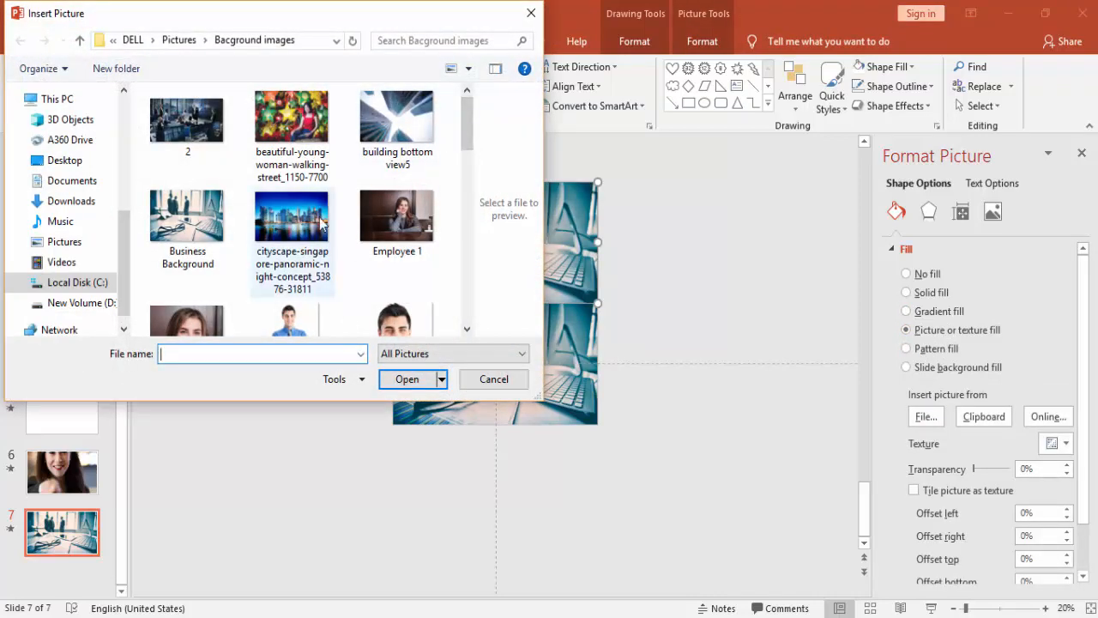
pyautogui.click(396, 117)
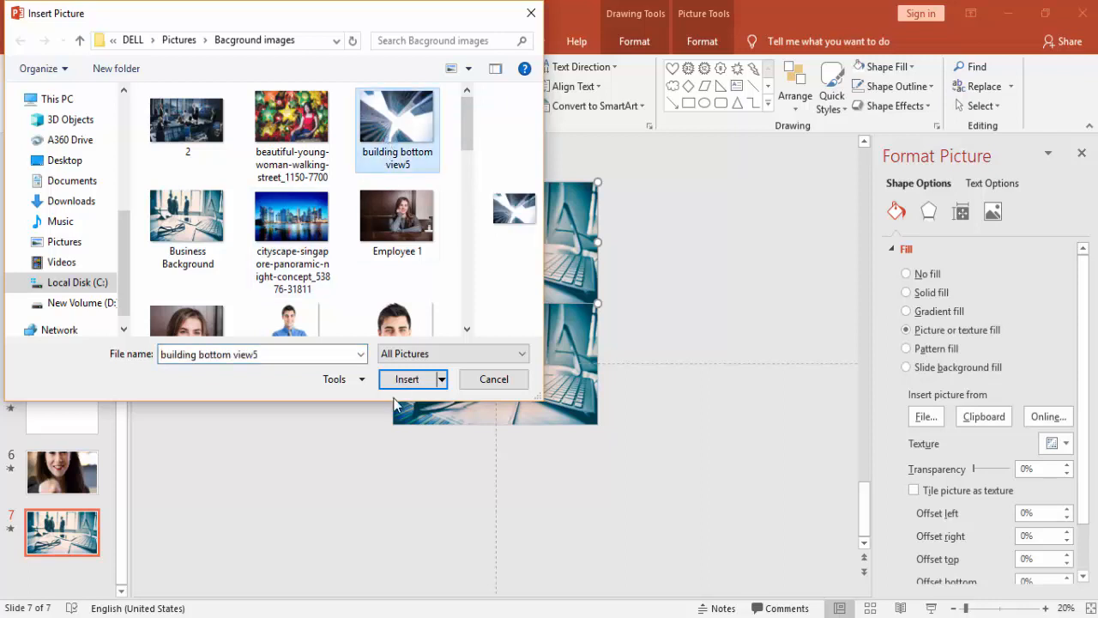
pyautogui.click(407, 378)
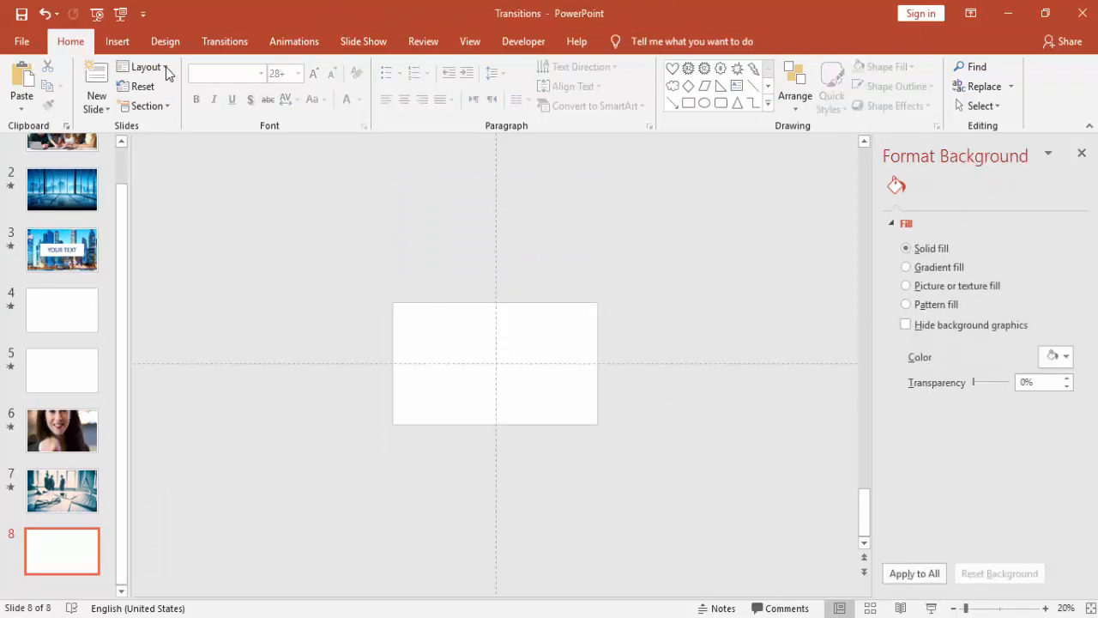
# Draw a large heart on slide 8, set its outline, and fill it pink
pyautogui.click(117, 41)
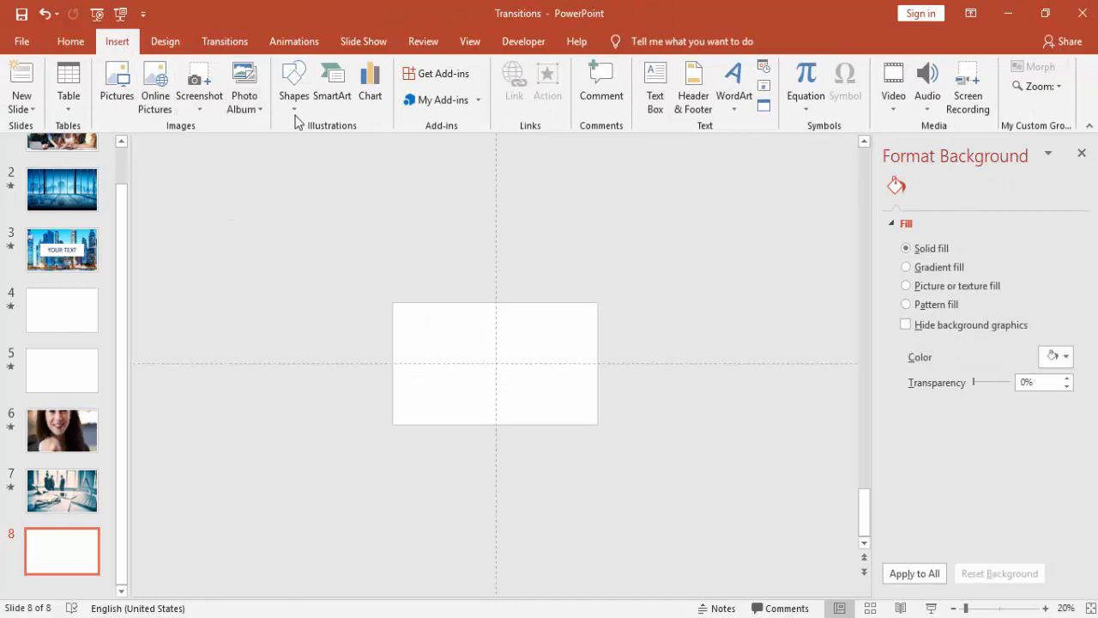
pyautogui.click(293, 81)
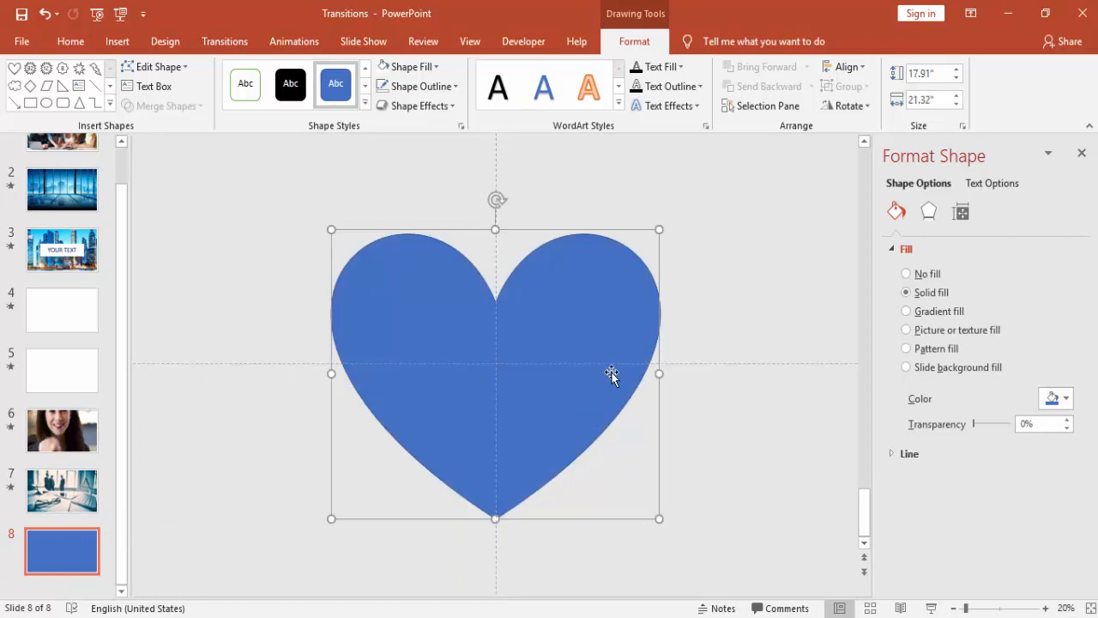
pyautogui.click(420, 86)
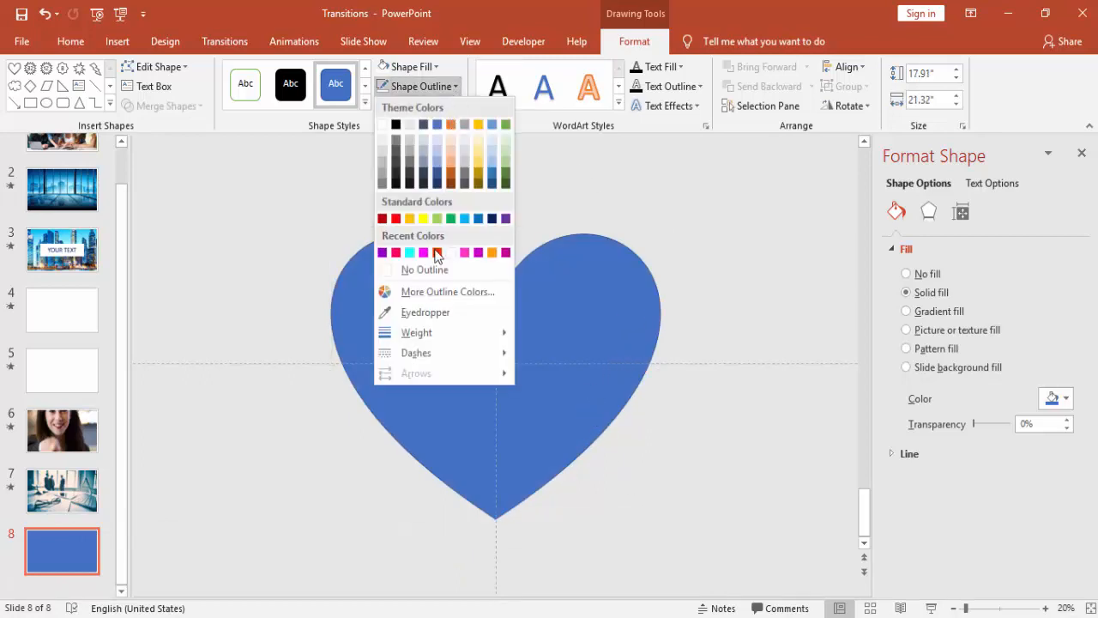
pyautogui.click(437, 252)
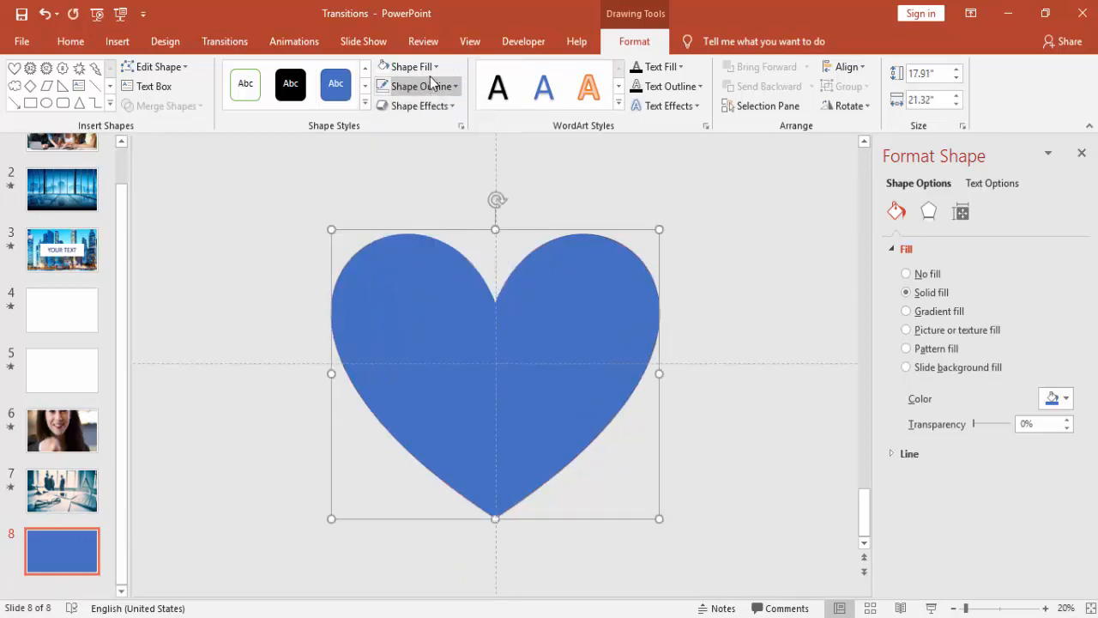
pyautogui.click(410, 66)
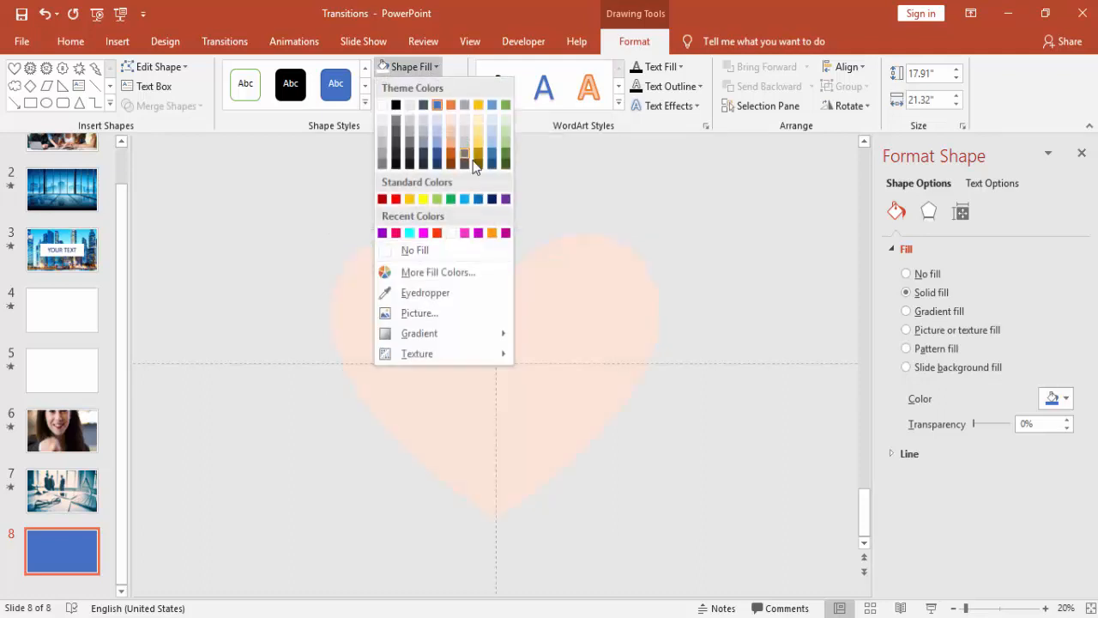
pyautogui.click(464, 233)
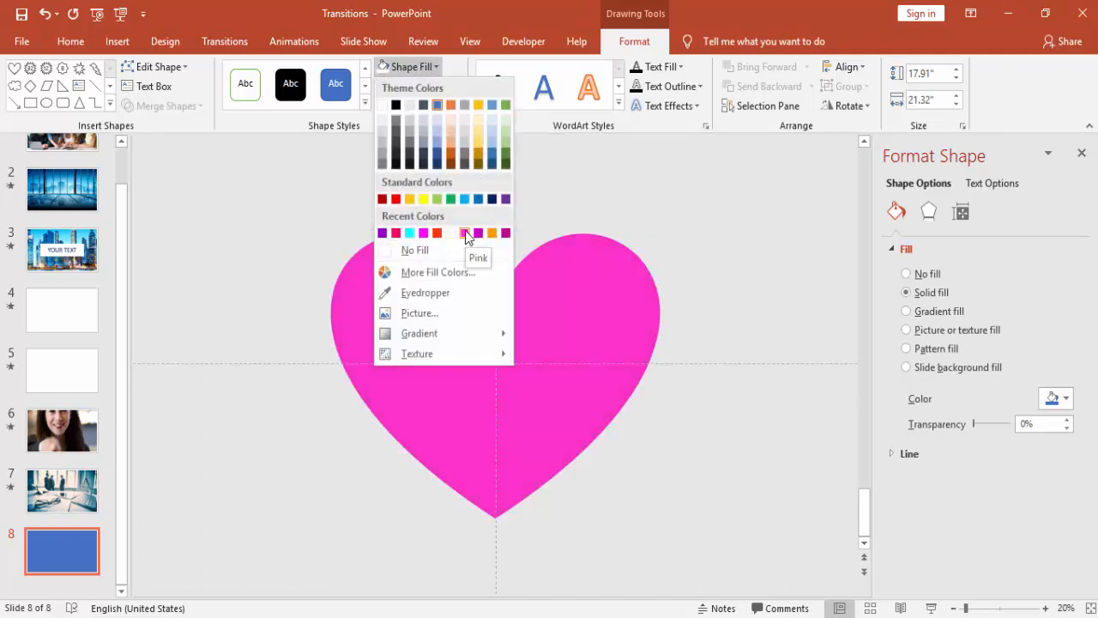
pyautogui.click(478, 233)
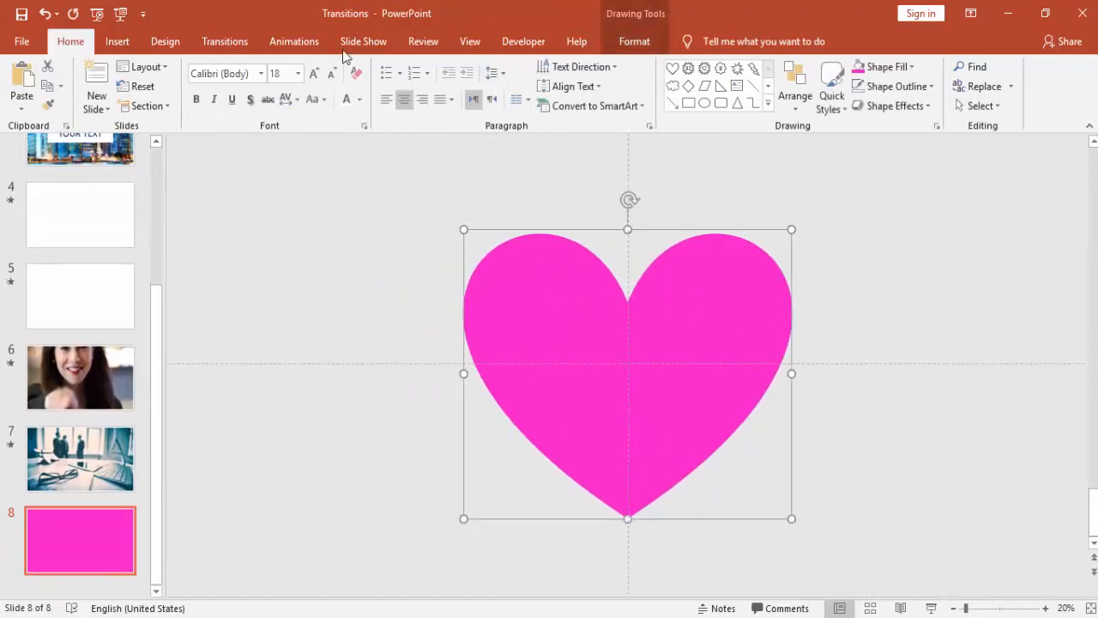
# Apply the Zoom entrance animation to the pink heart
pyautogui.click(293, 42)
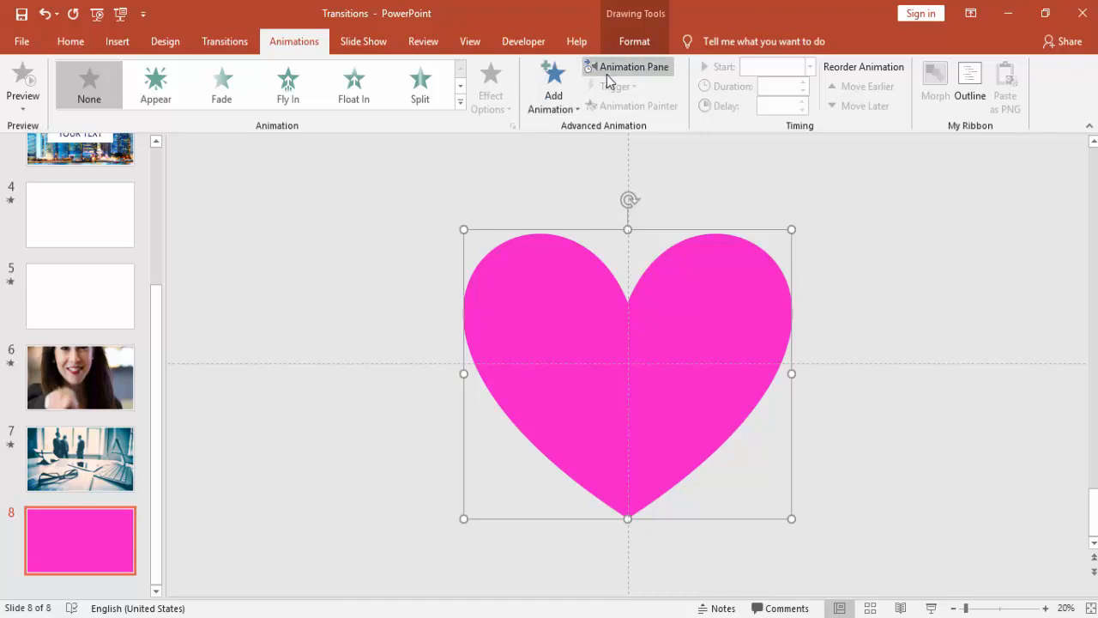
pyautogui.click(633, 66)
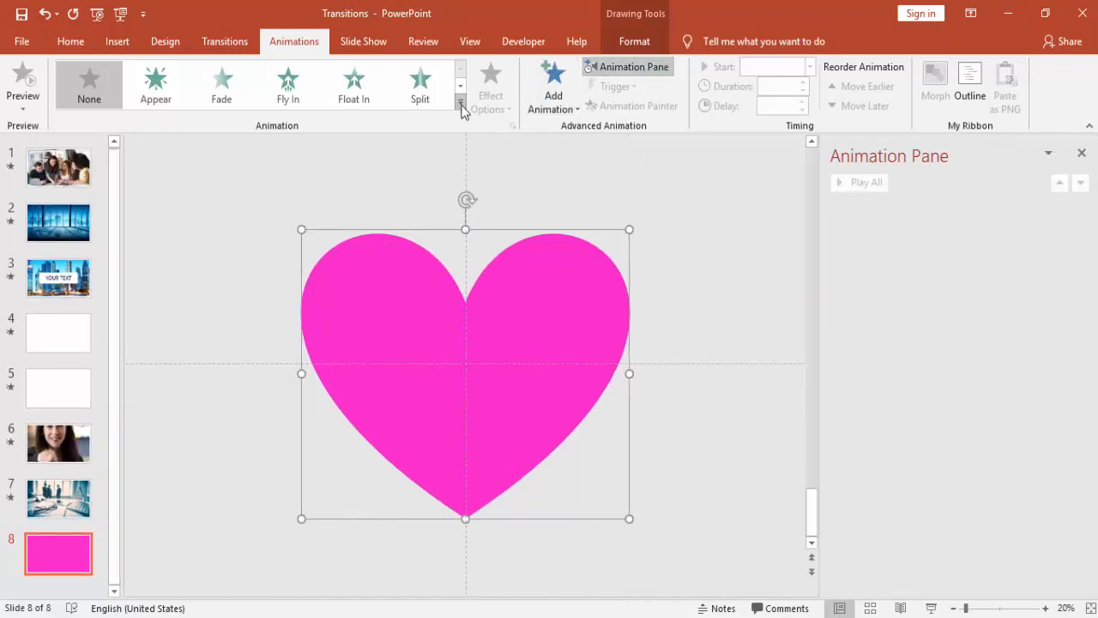
pyautogui.click(552, 86)
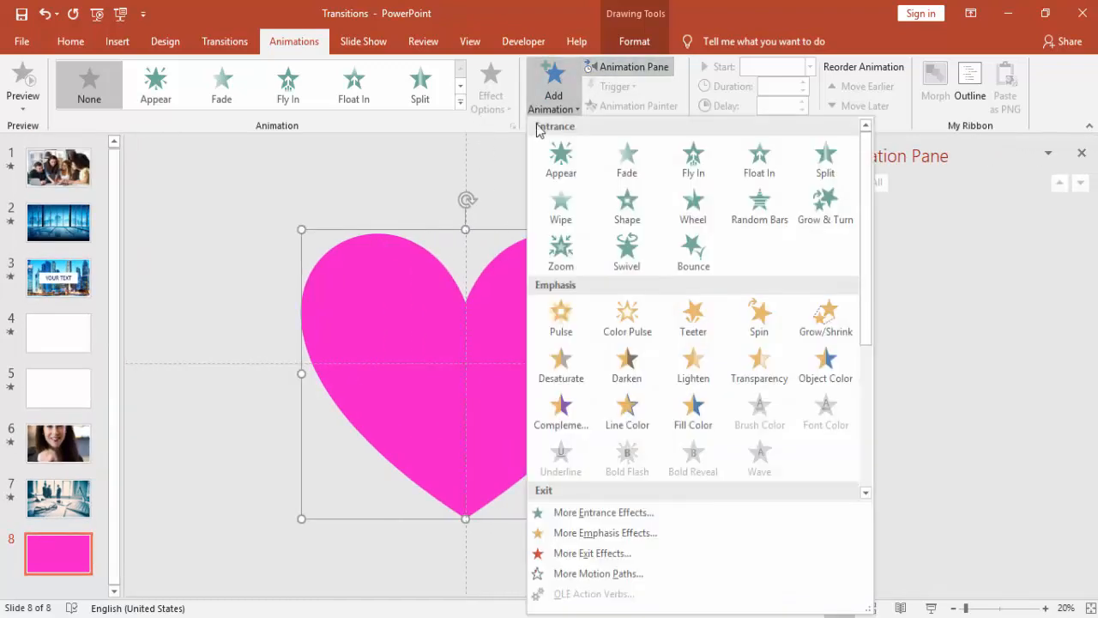
pyautogui.click(560, 249)
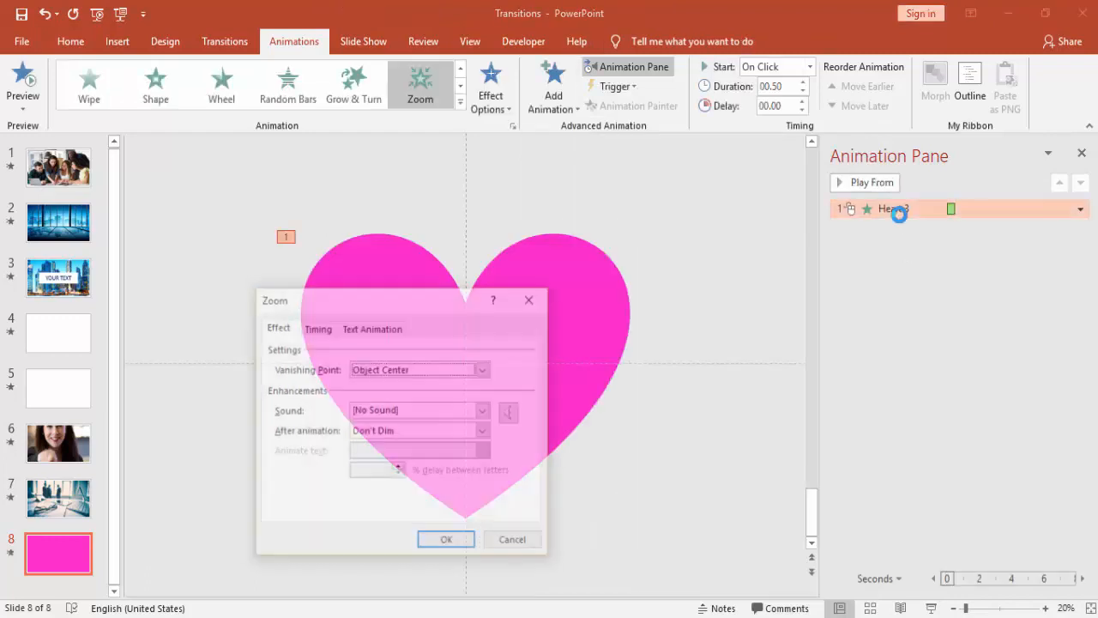
# Review the Zoom animation's timing and effect settings and confirm them
pyautogui.click(316, 327)
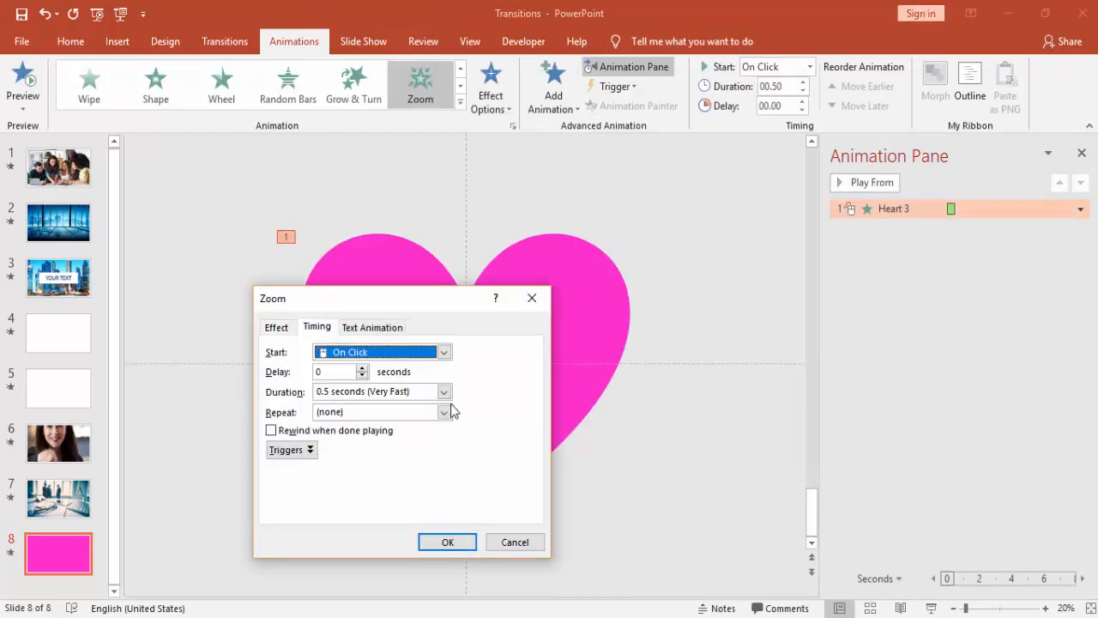
pyautogui.click(375, 391)
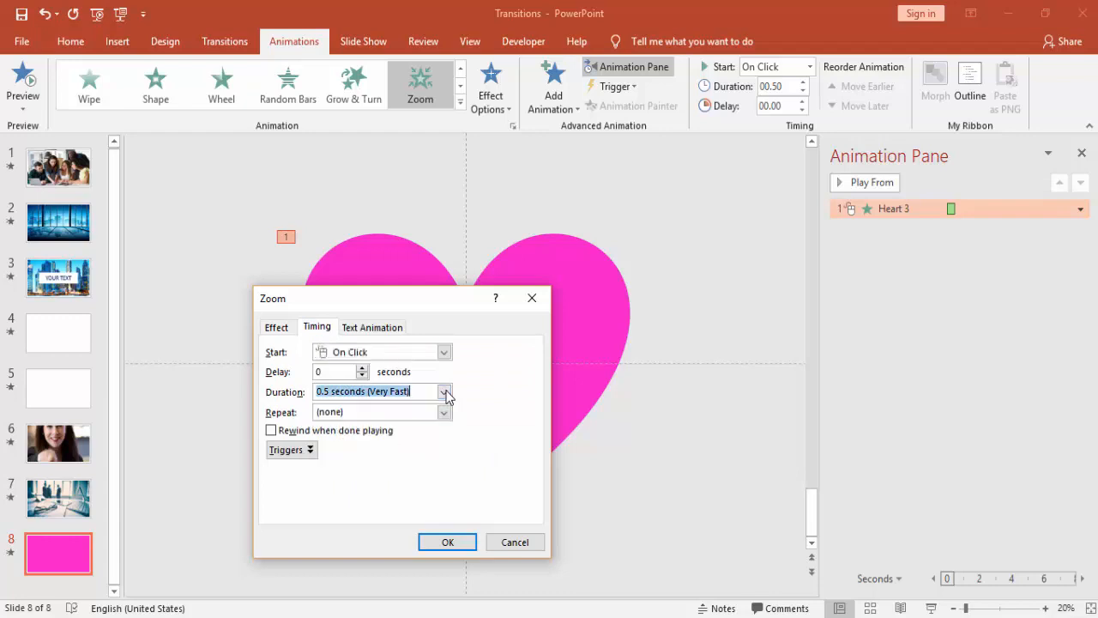
pyautogui.click(276, 327)
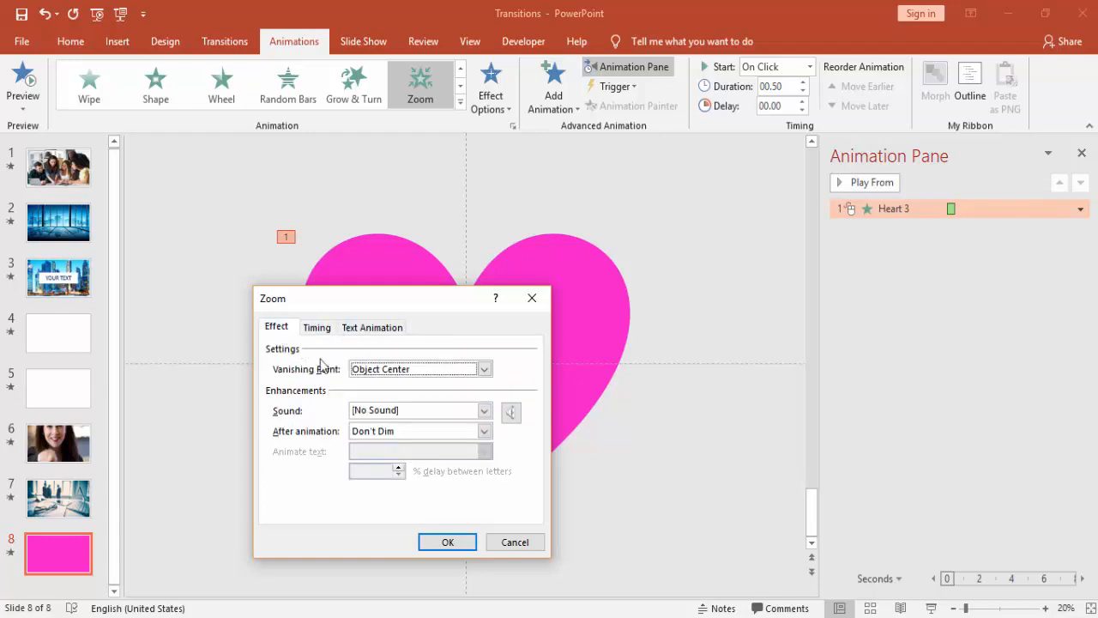
pyautogui.click(447, 541)
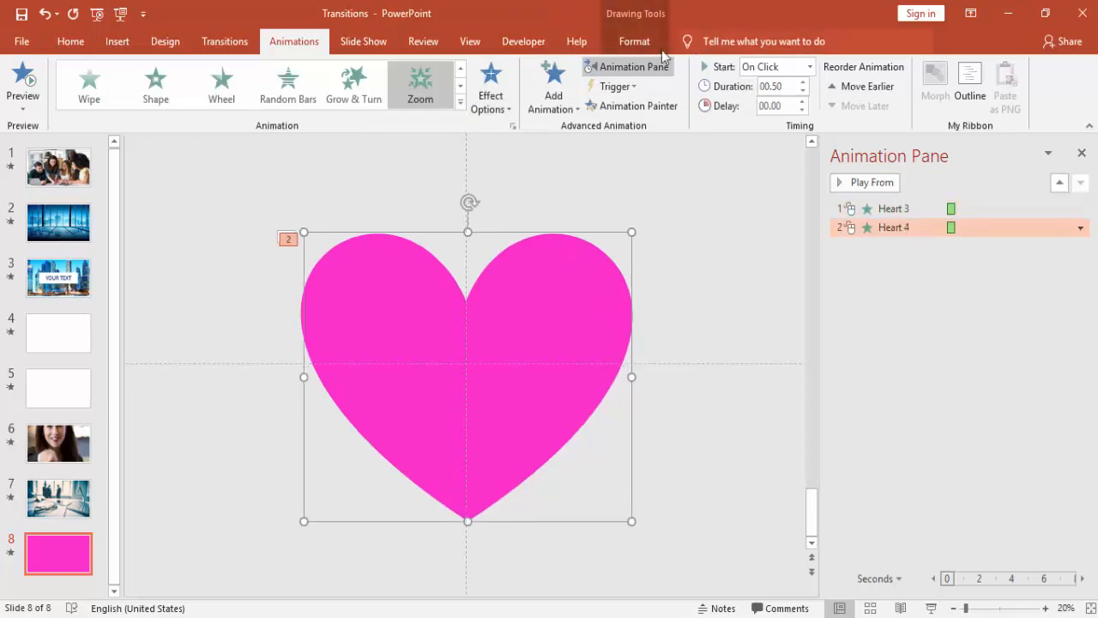
# Give the copied hearts different fill colours, filling one copy red
pyautogui.click(403, 66)
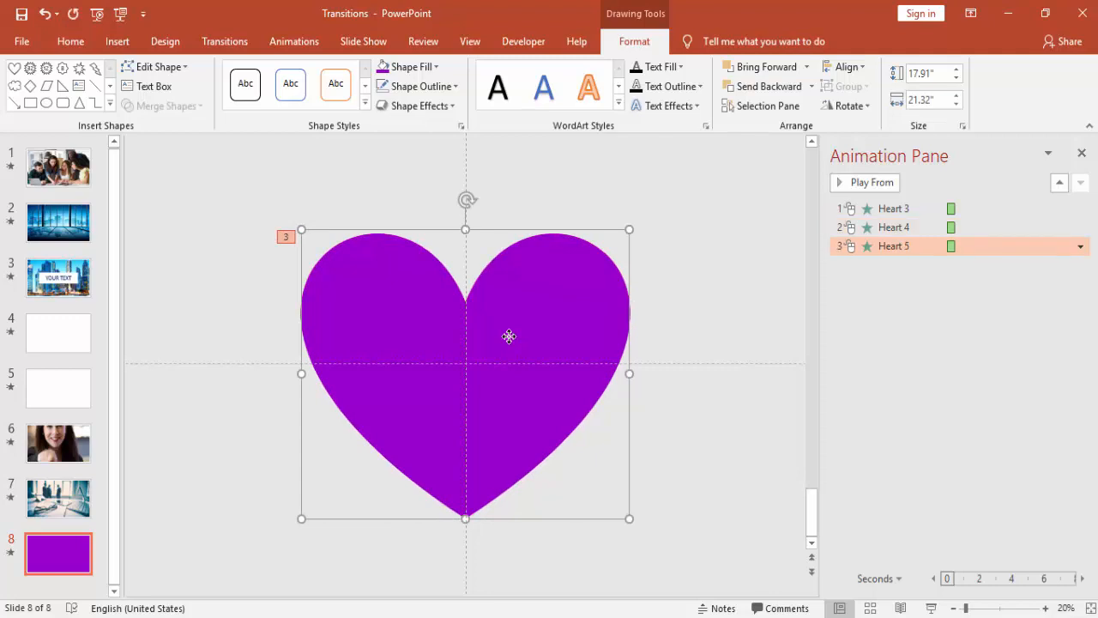
pyautogui.click(409, 67)
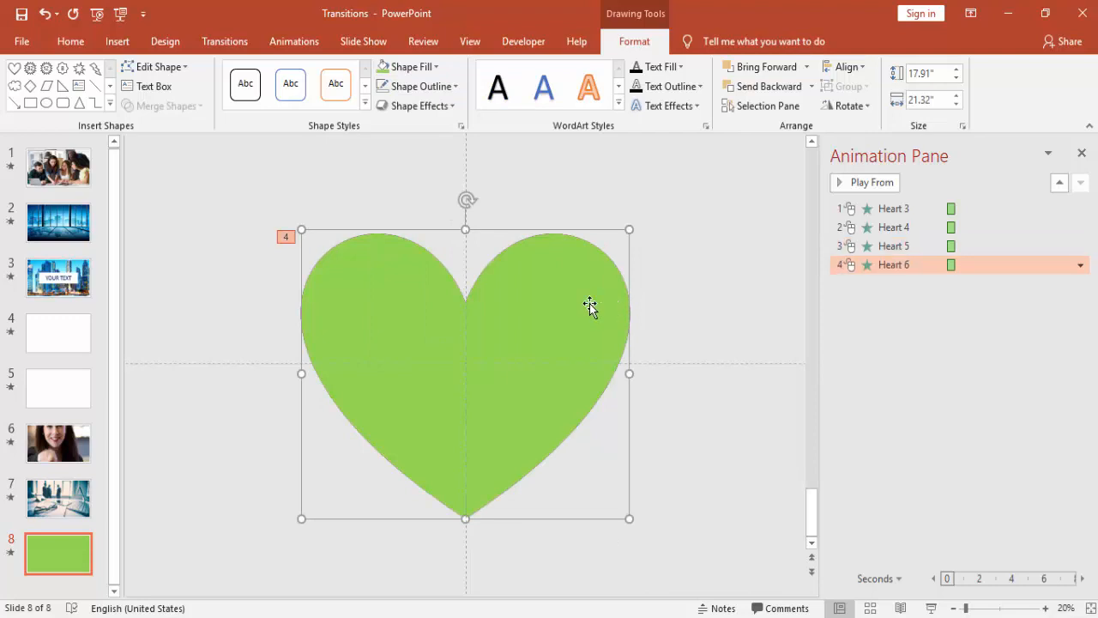
pyautogui.click(403, 66)
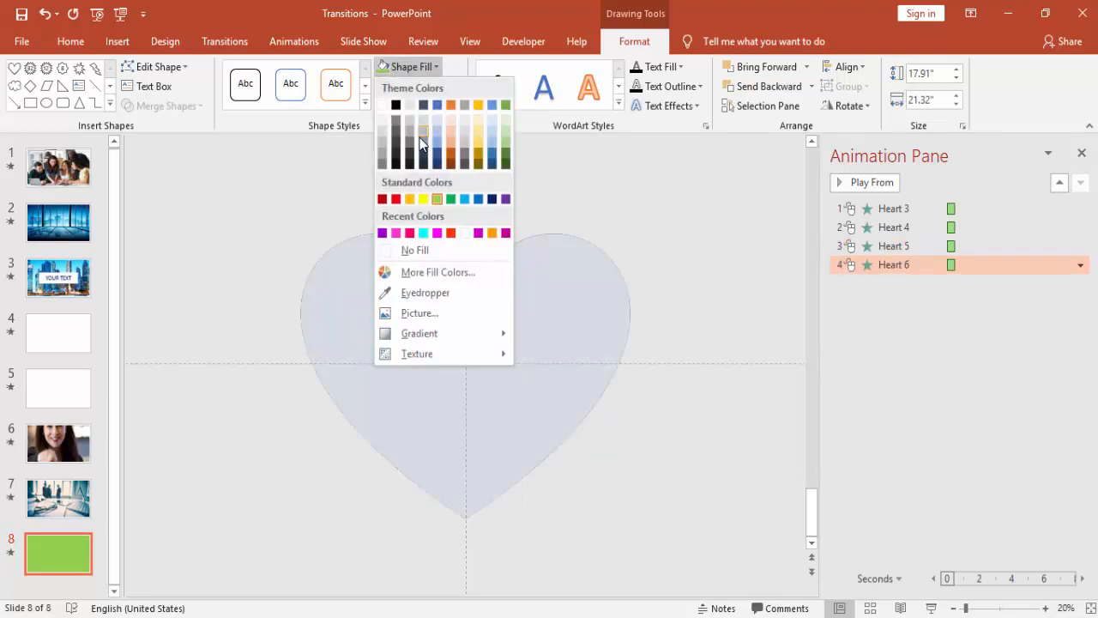
pyautogui.click(382, 198)
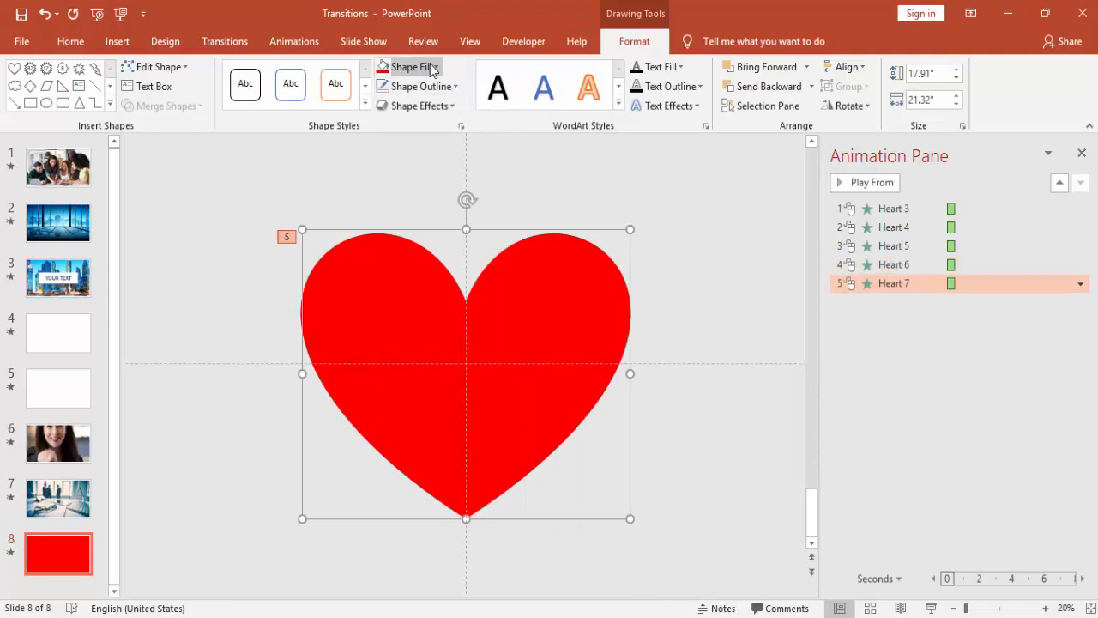
# Recolour the next copy orange and fill the topmost heart white
pyautogui.click(407, 67)
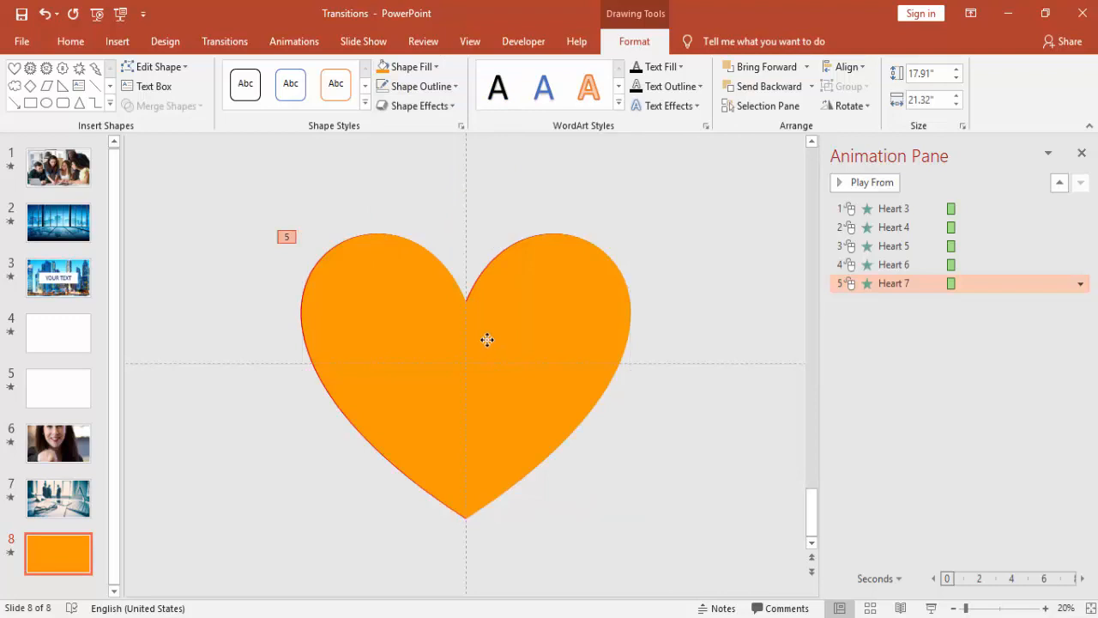
pyautogui.click(464, 343)
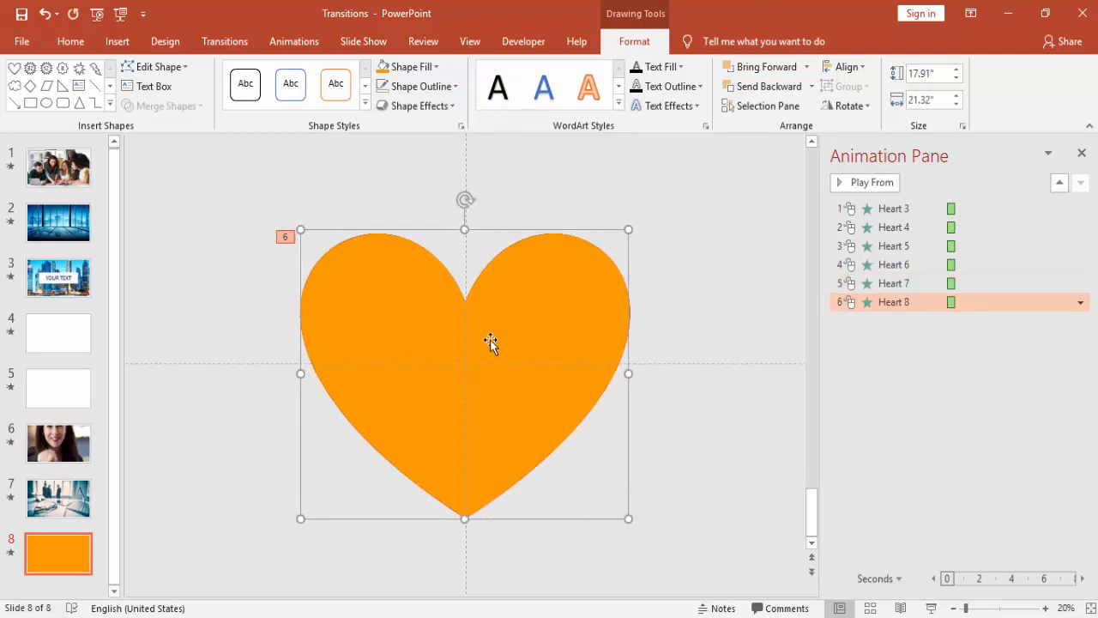
pyautogui.click(435, 66)
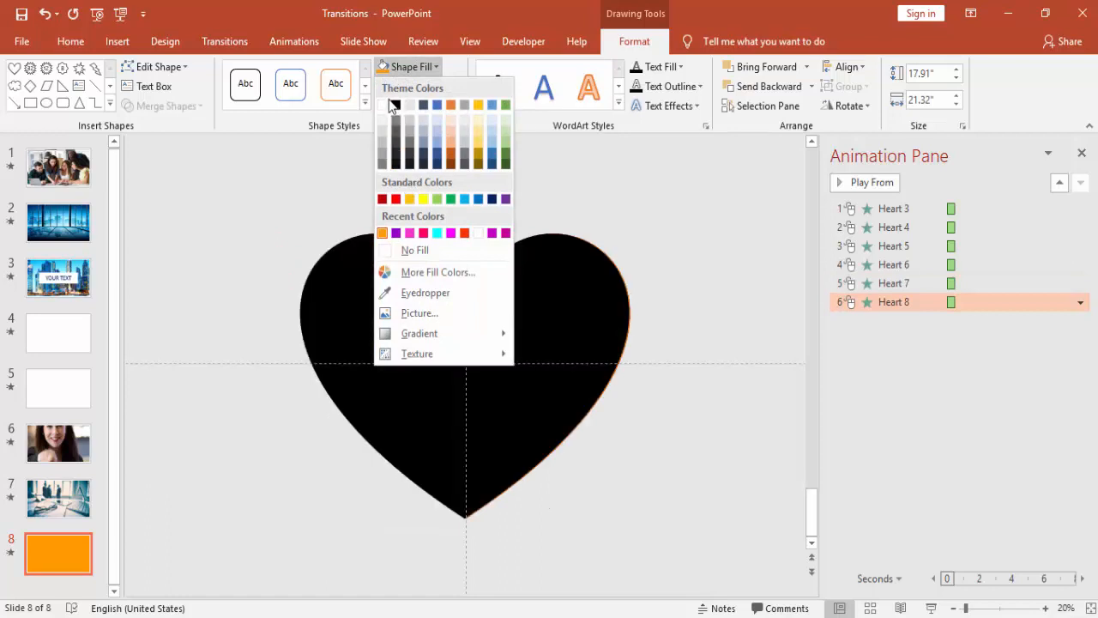
pyautogui.click(393, 104)
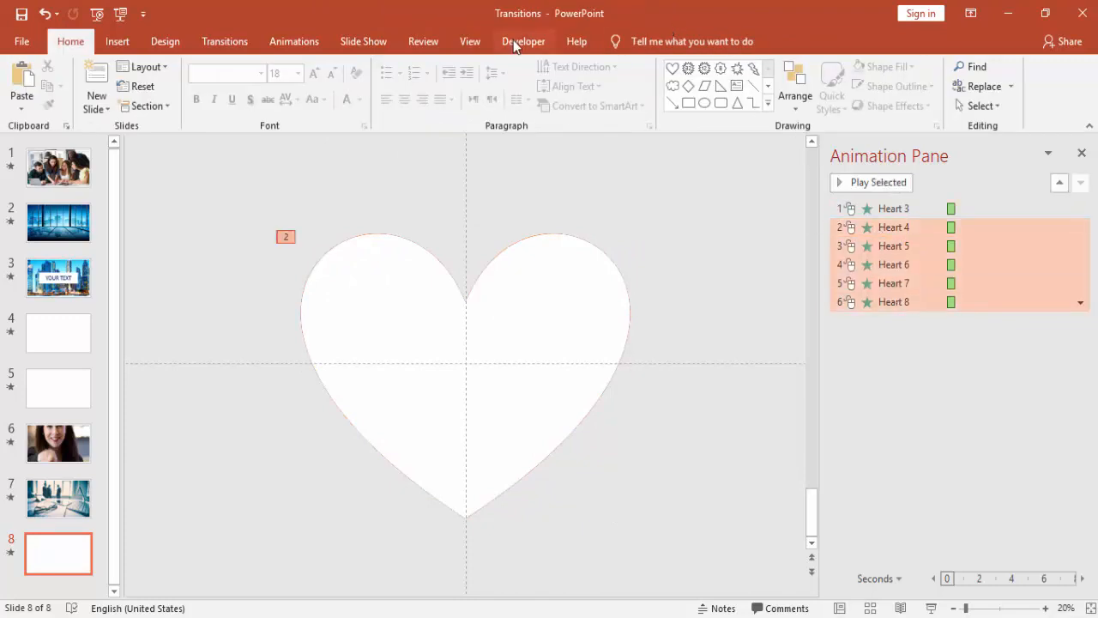
# Start Hearts 4–8 With Previous, giving later hearts increasing delays such as 00.20 and 00.50
pyautogui.click(293, 41)
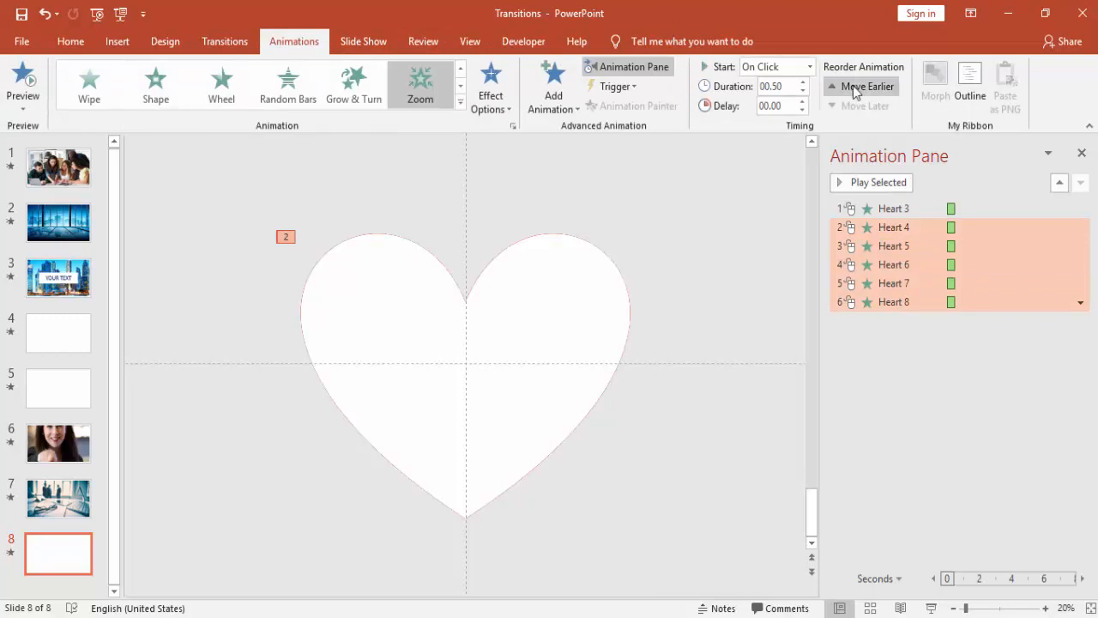
pyautogui.click(867, 86)
pyautogui.write('00.1')
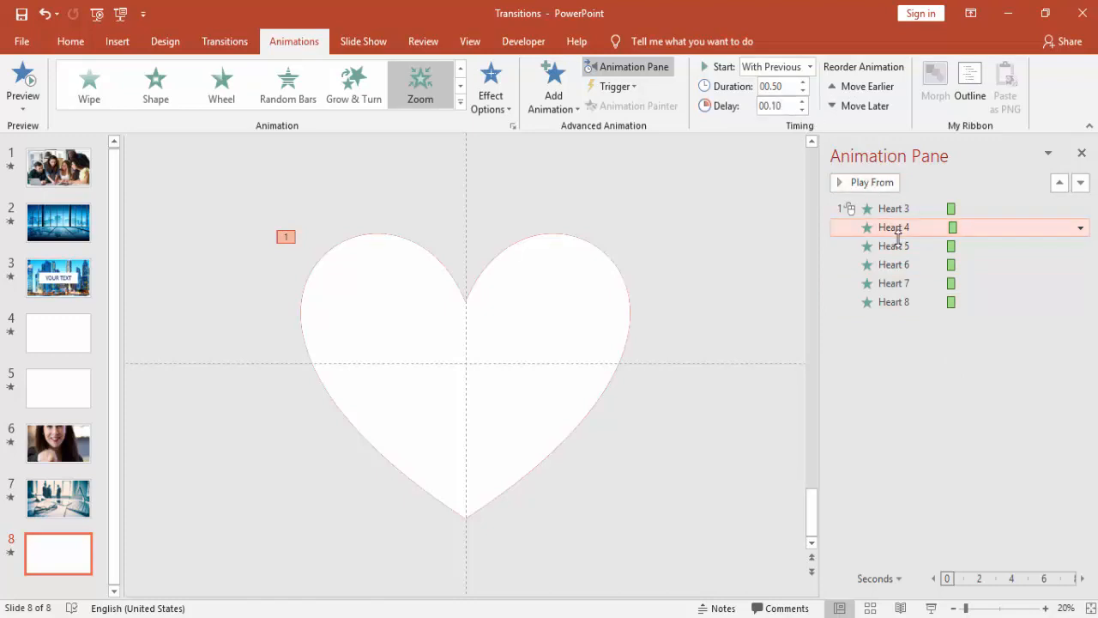
pyautogui.click(893, 245)
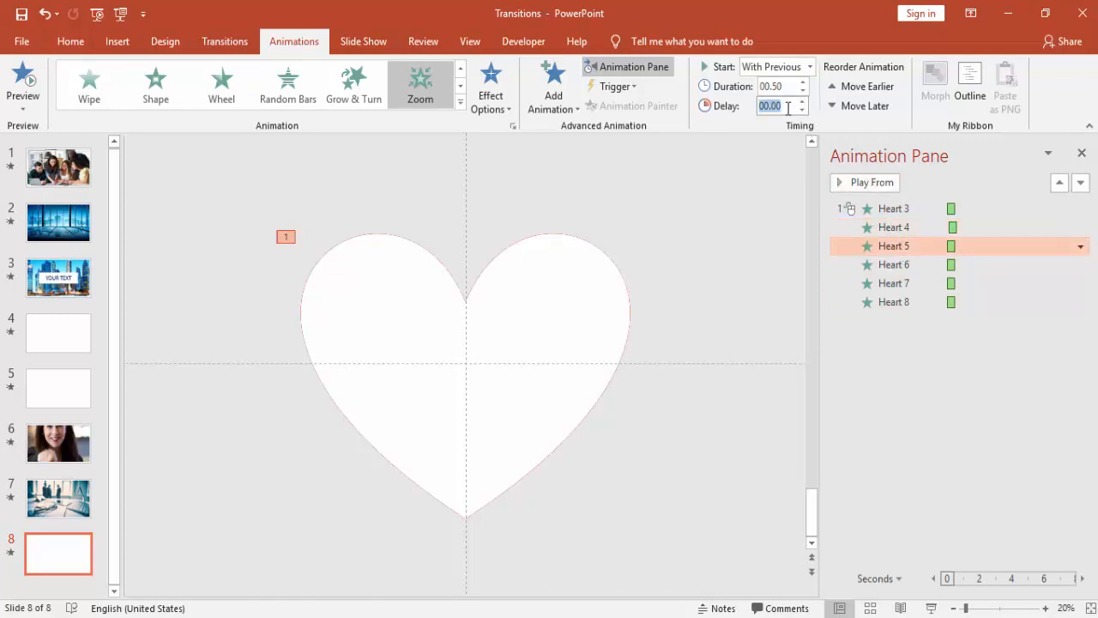
pyautogui.write('00.20')
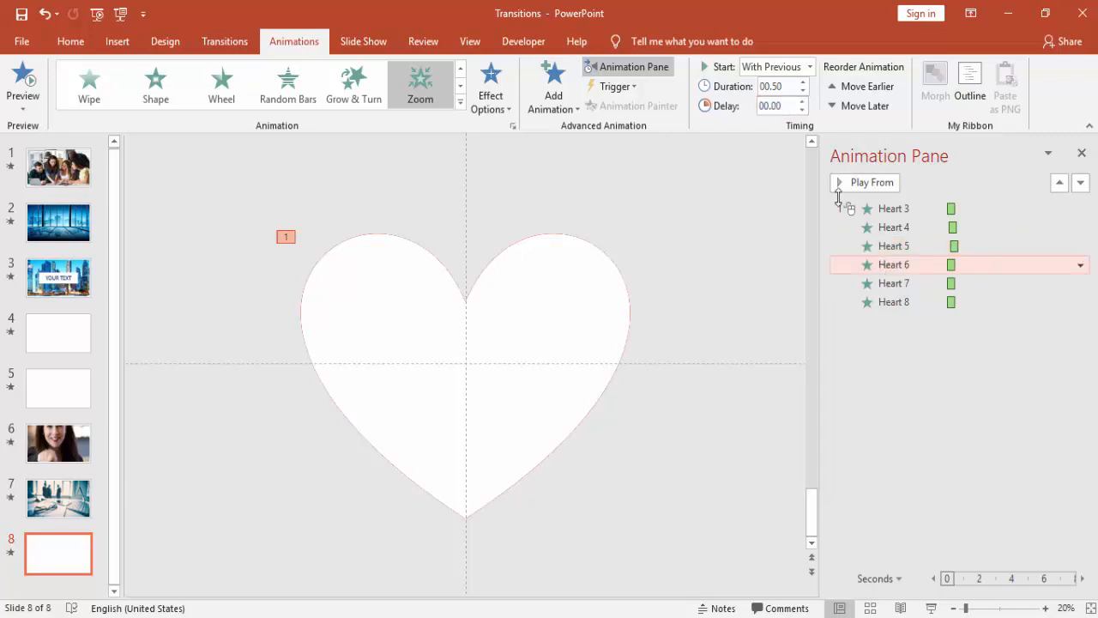
pyautogui.click(776, 106)
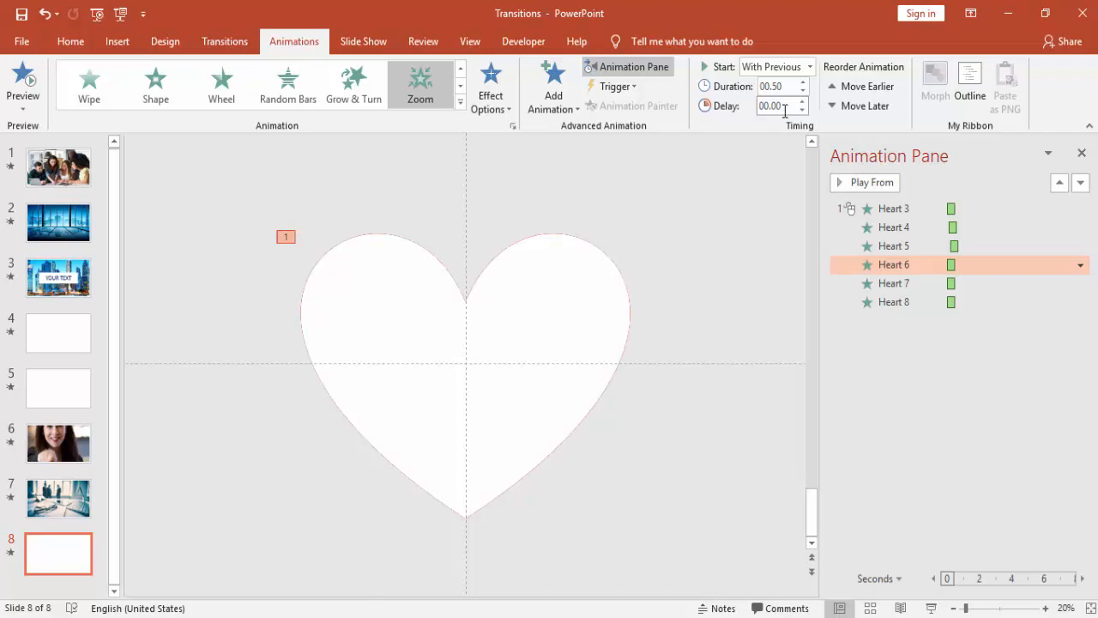
pyautogui.click(801, 102)
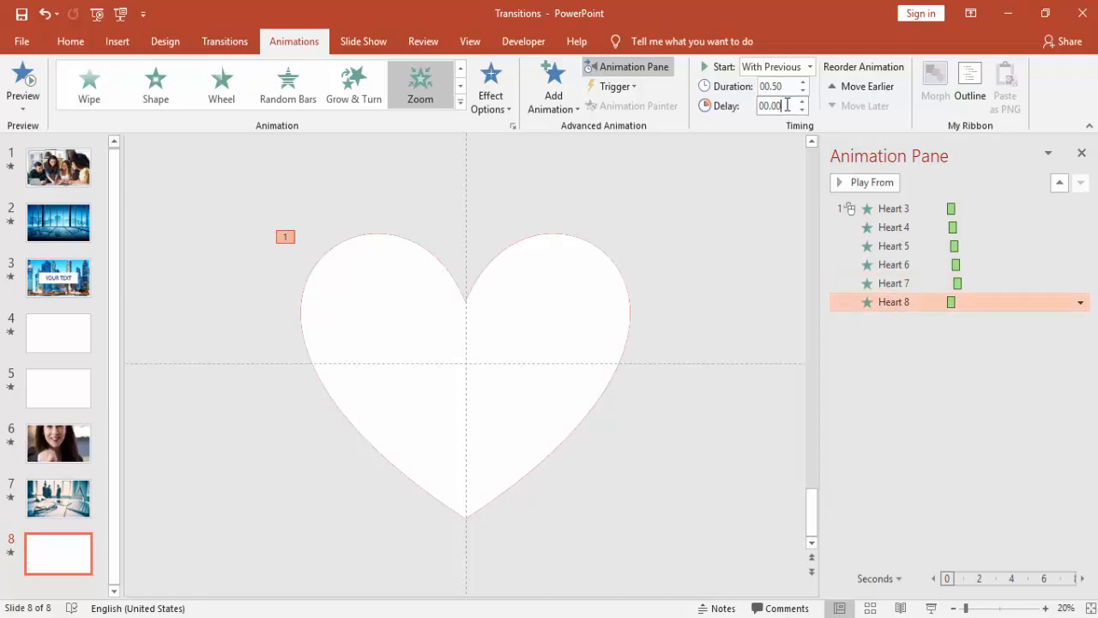
pyautogui.write('00.50')
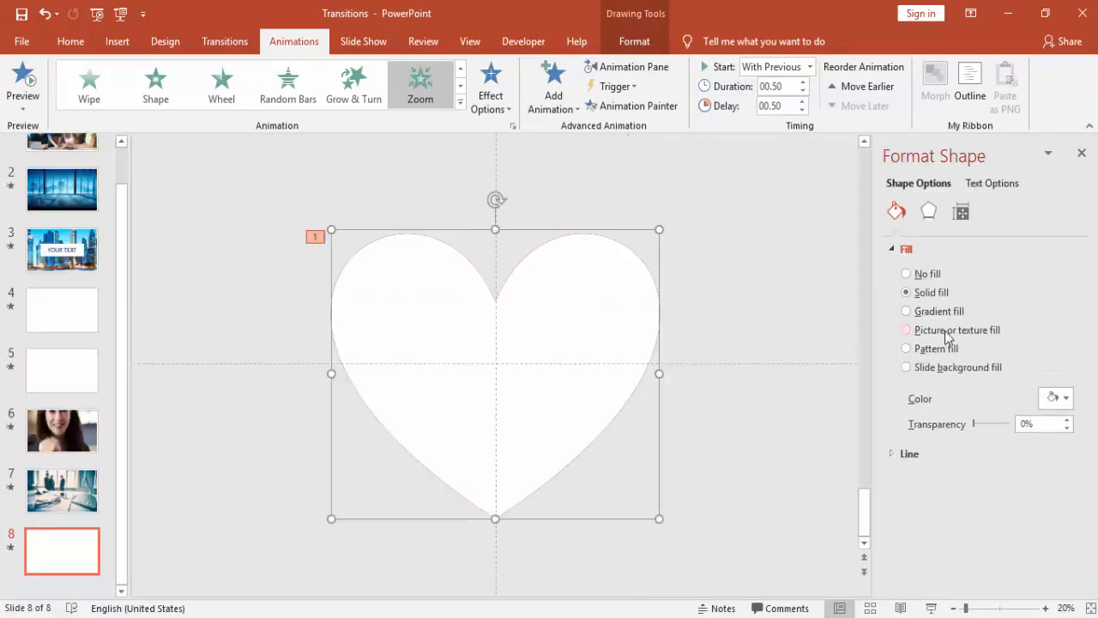
# Fill the white heart with a skyscraper picture from the Background images folder
pyautogui.click(906, 329)
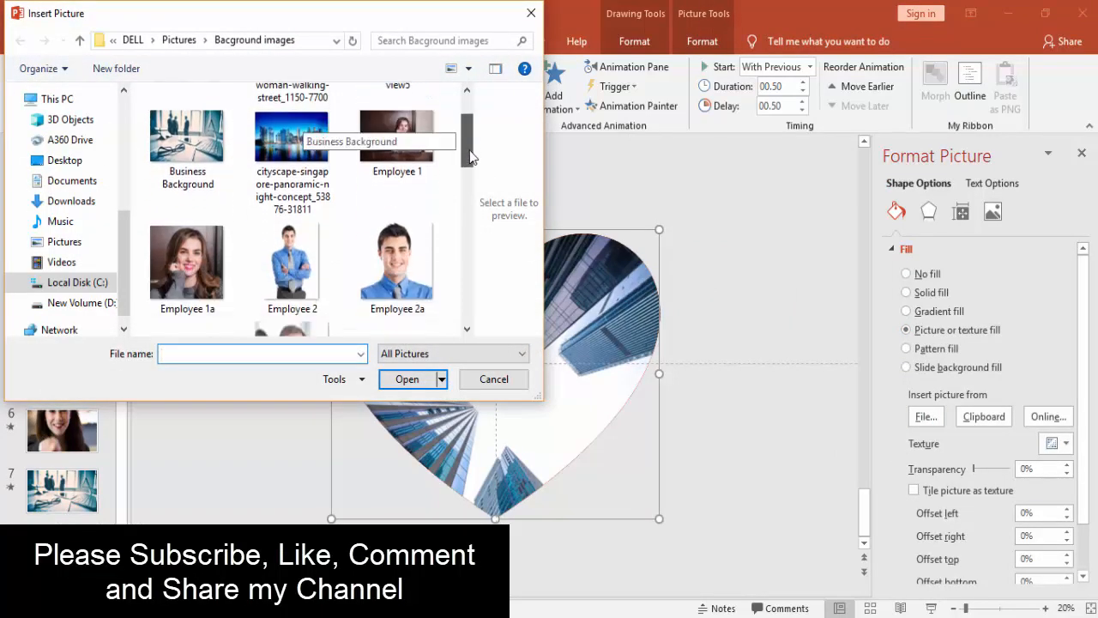
pyautogui.scroll(-3)
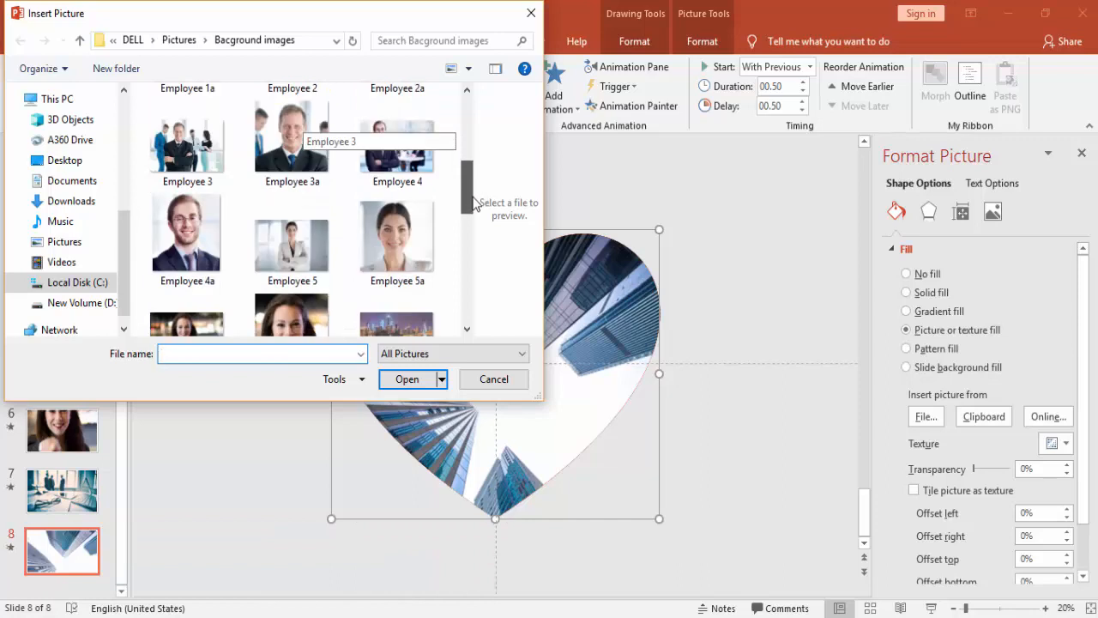
pyautogui.click(261, 354)
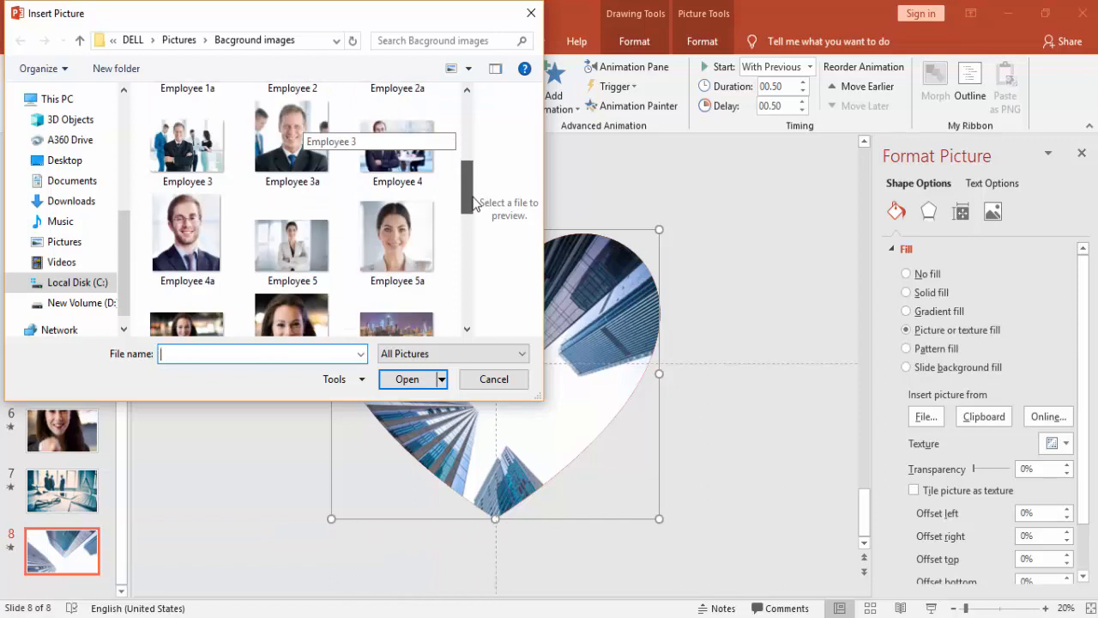
pyautogui.scroll(-3)
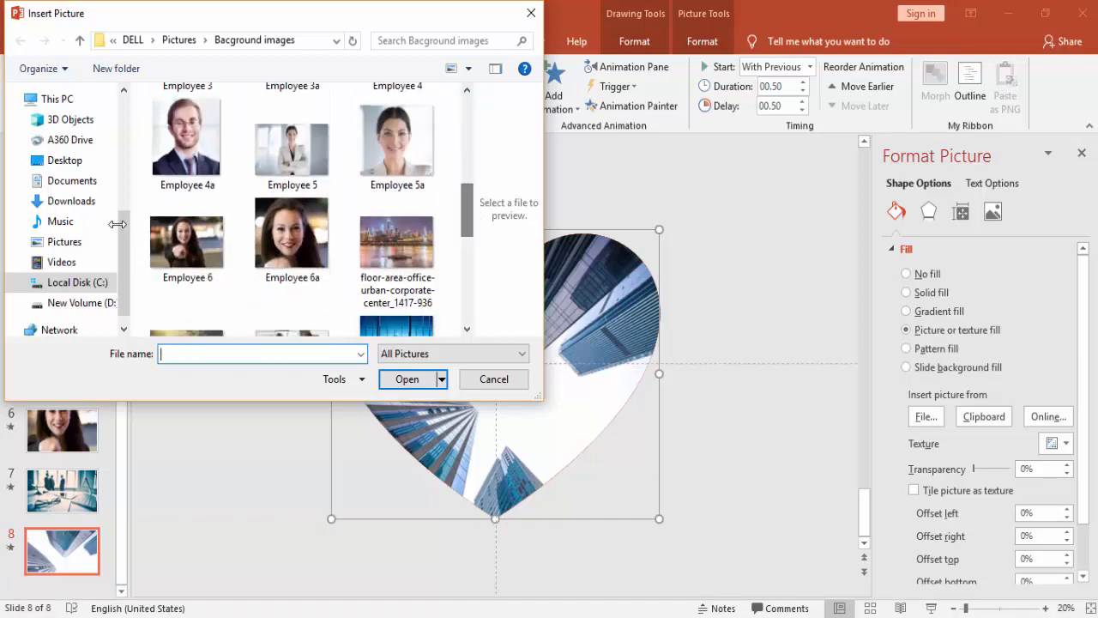